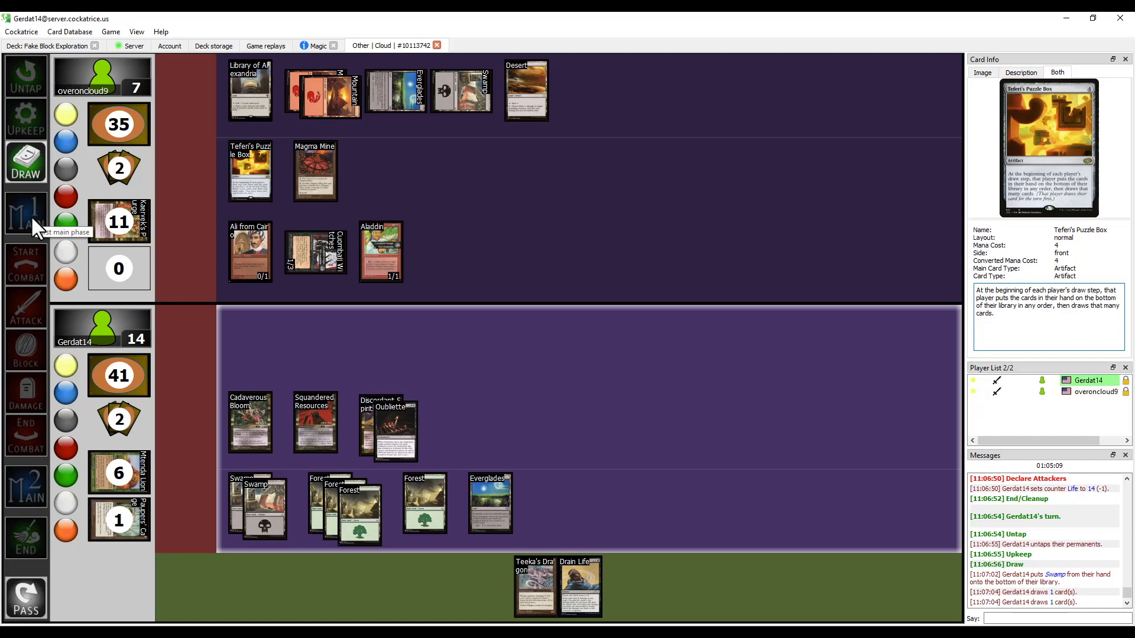
# Advance Gerdat14's turn to the first main phase
pyautogui.click(26, 215)
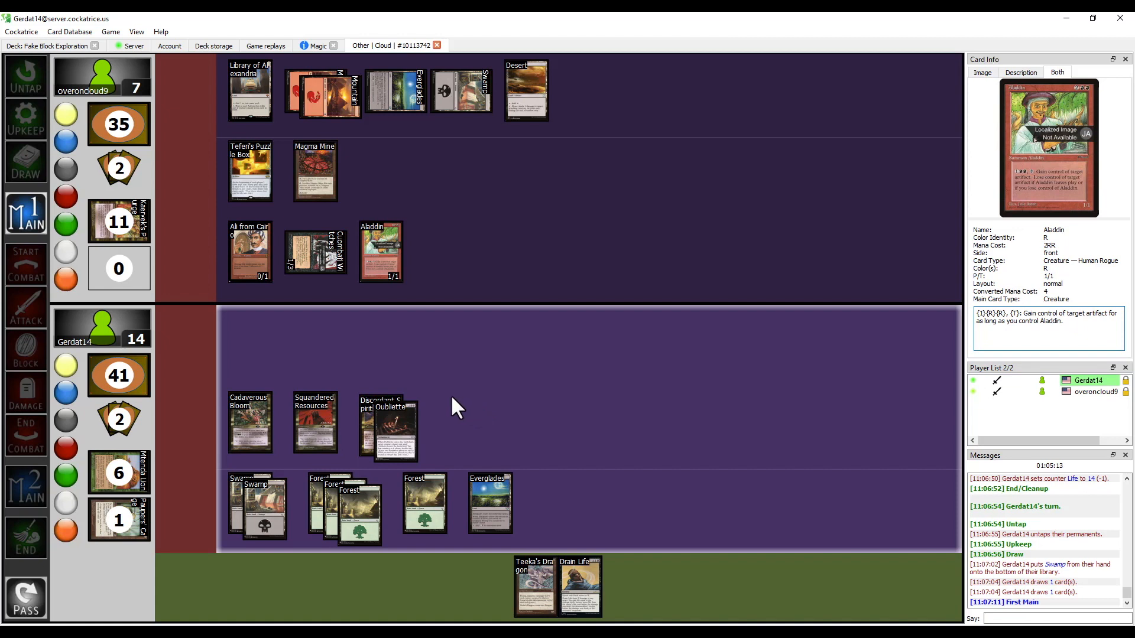
pyautogui.moveTo(518, 419)
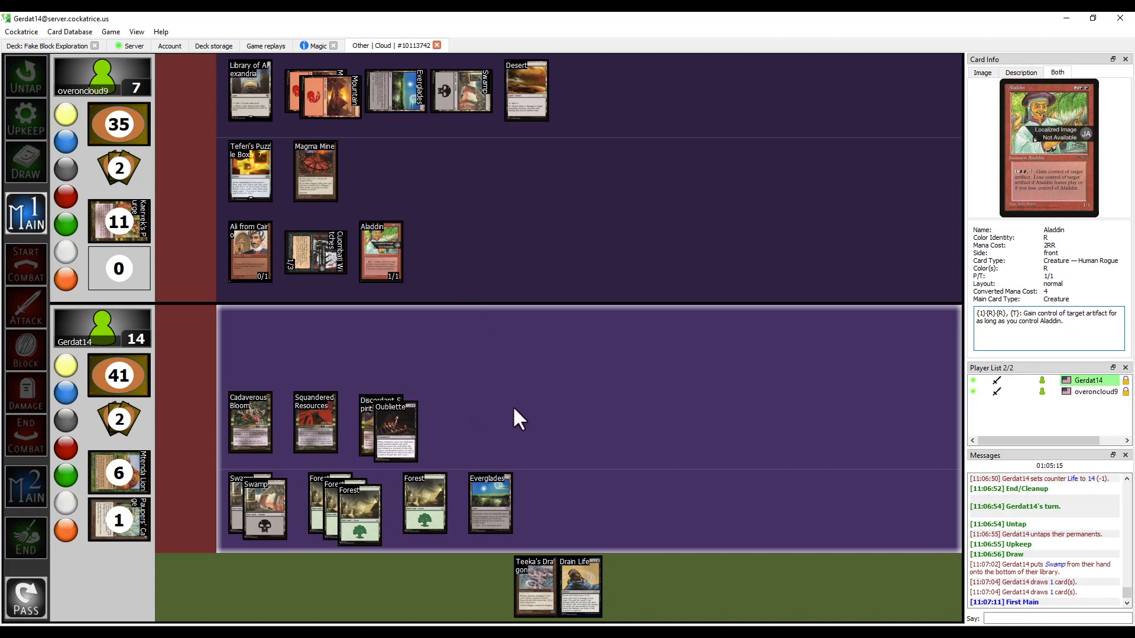
pyautogui.moveTo(504, 438)
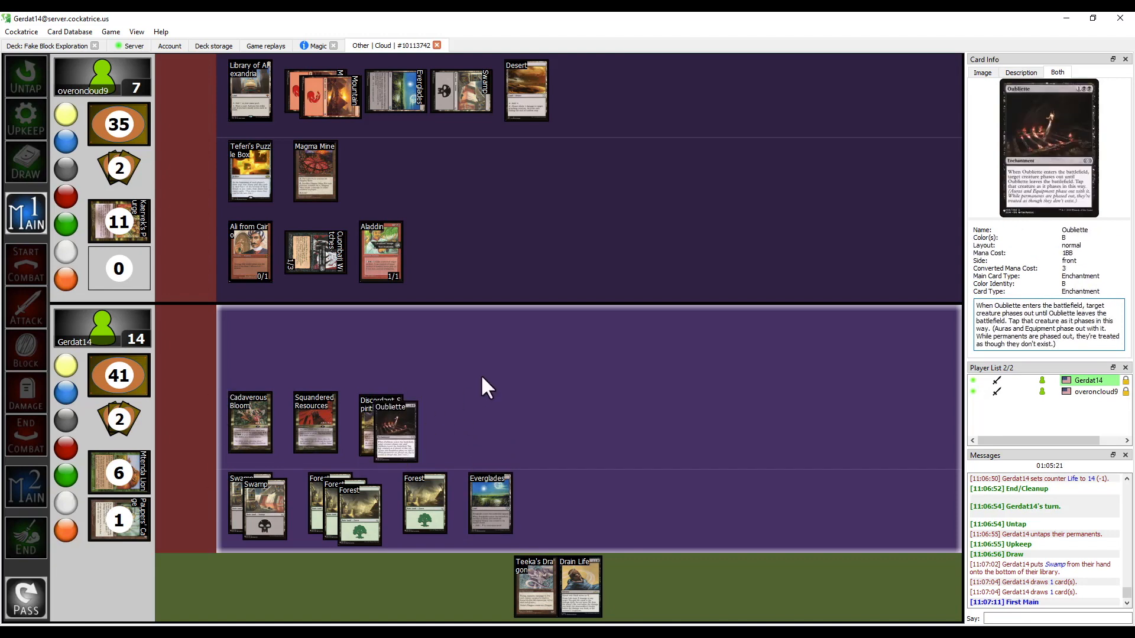
pyautogui.moveTo(469, 419)
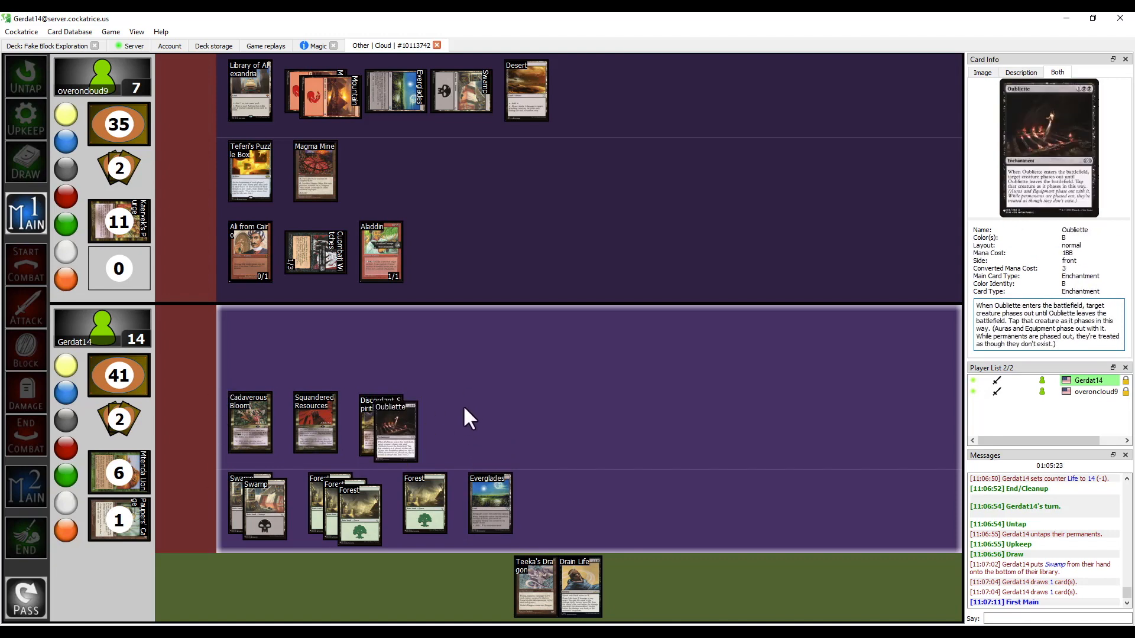
pyautogui.moveTo(443, 443)
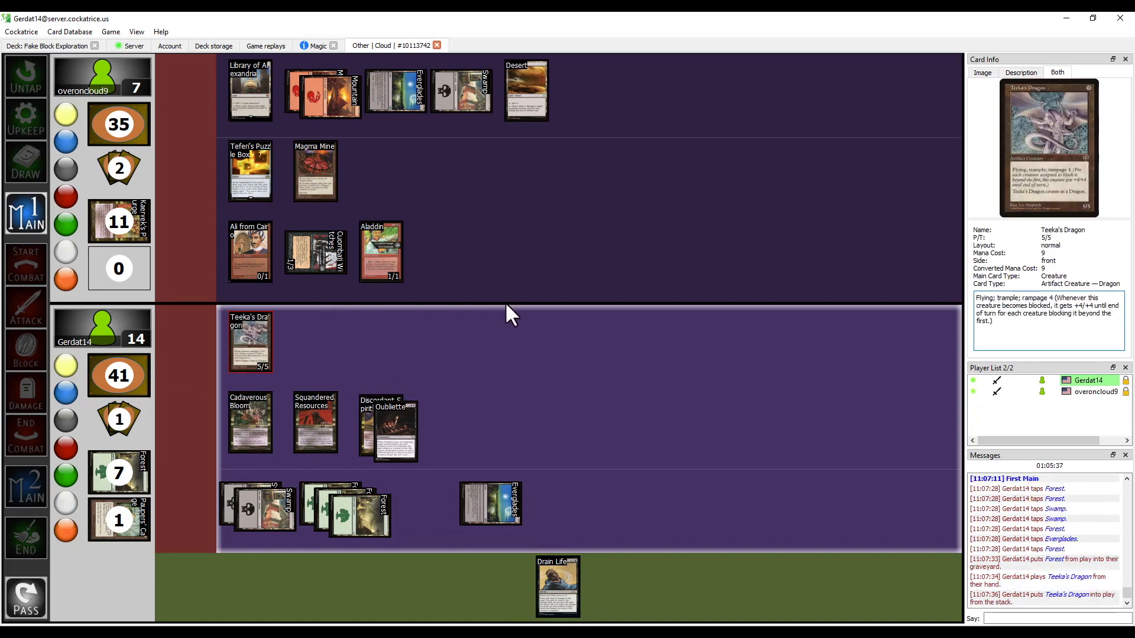
pyautogui.moveTo(249, 340)
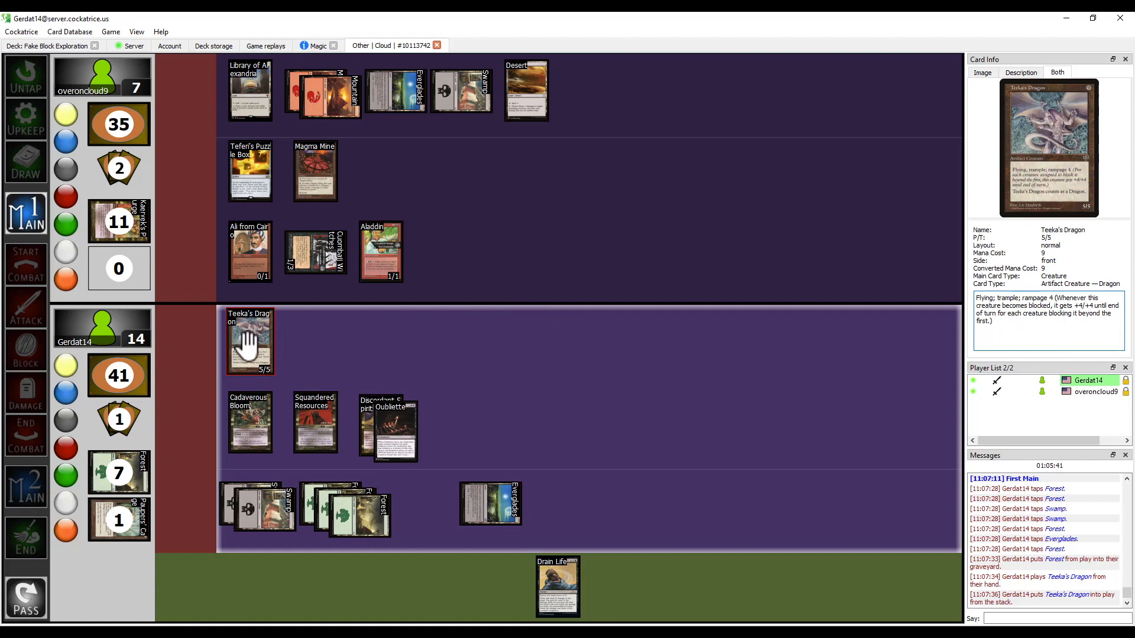
pyautogui.moveTo(407, 336)
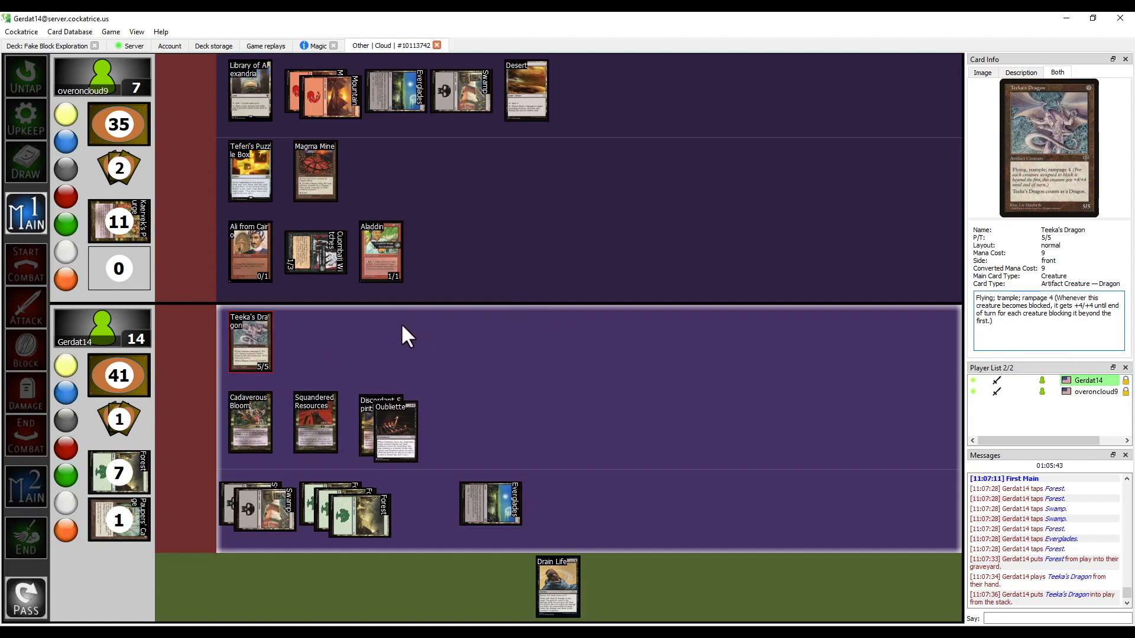
pyautogui.moveTo(397, 346)
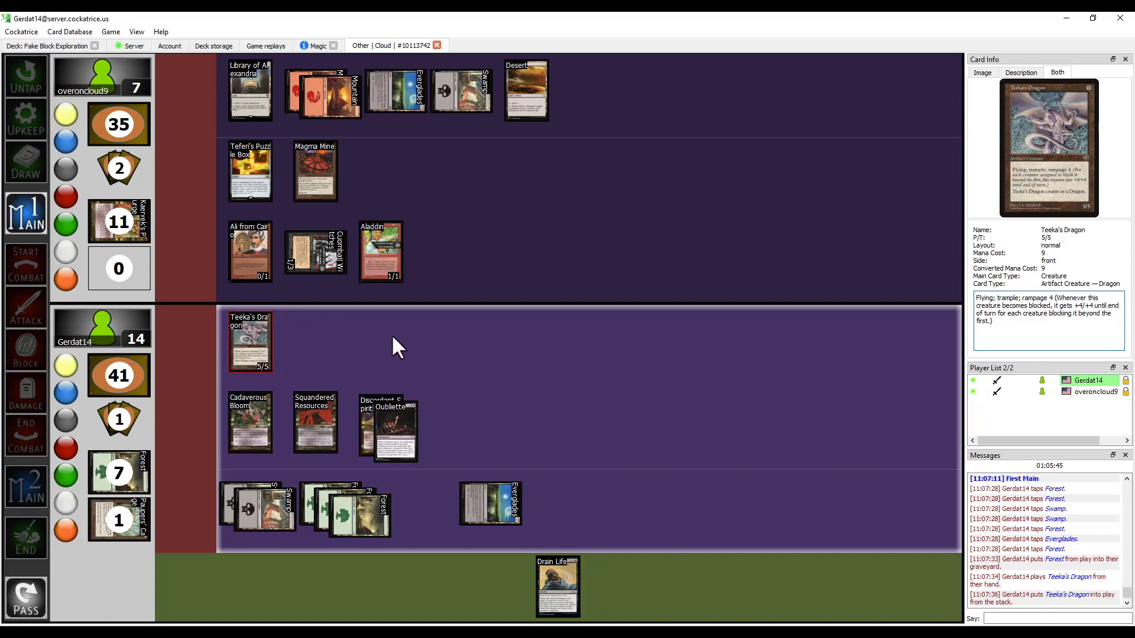
pyautogui.moveTo(280, 363)
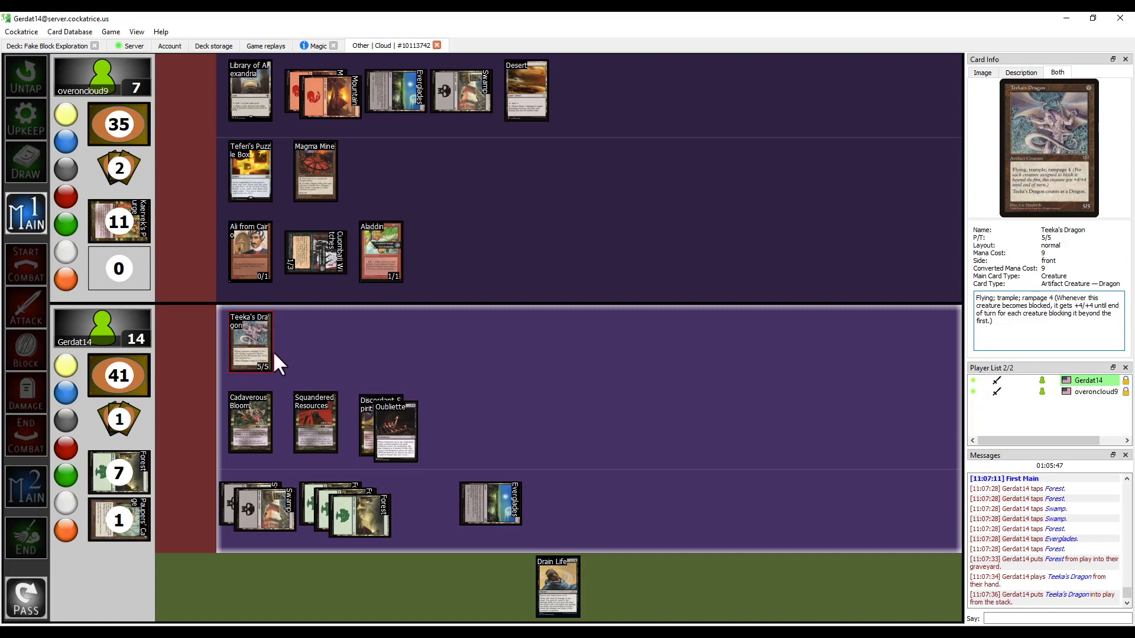
pyautogui.moveTo(422, 365)
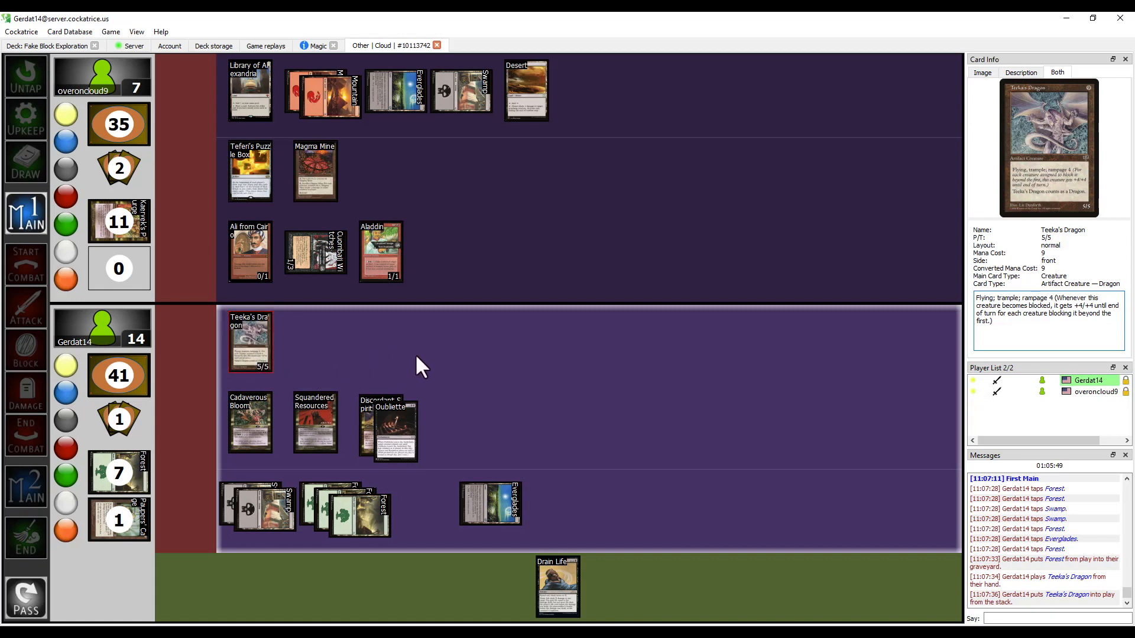
pyautogui.moveTo(250, 340)
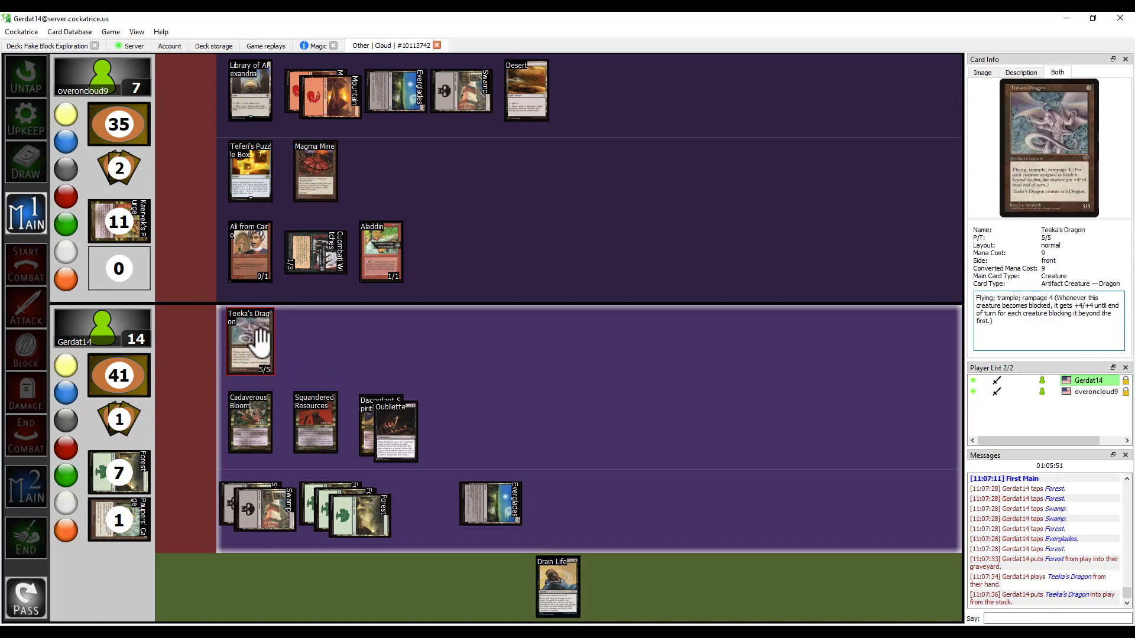
pyautogui.moveTo(426, 380)
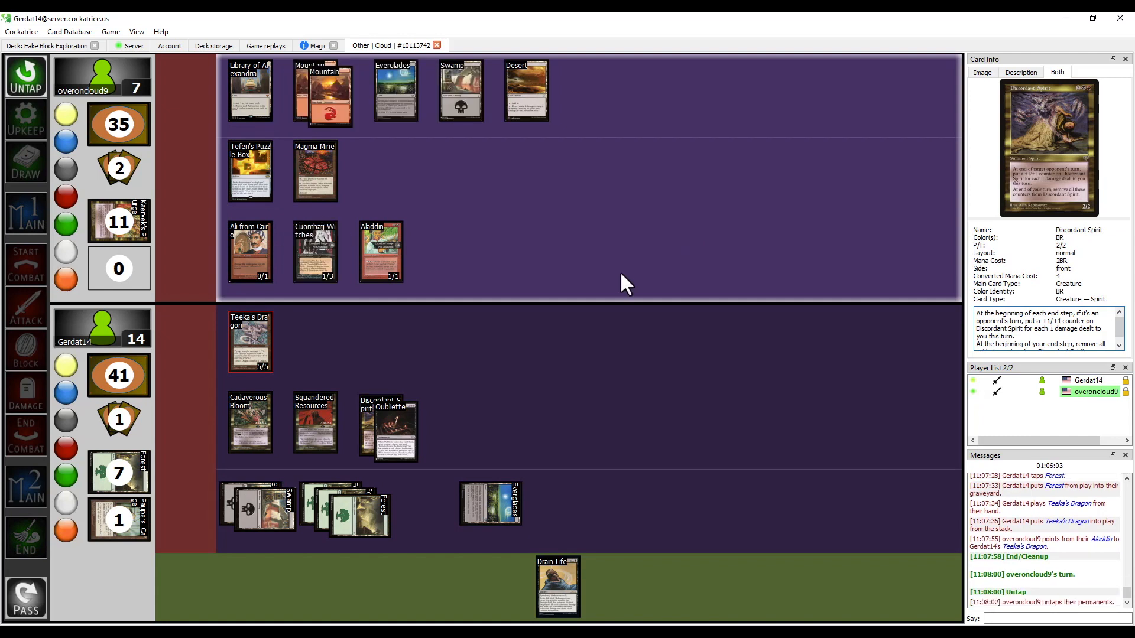
pyautogui.moveTo(502, 345)
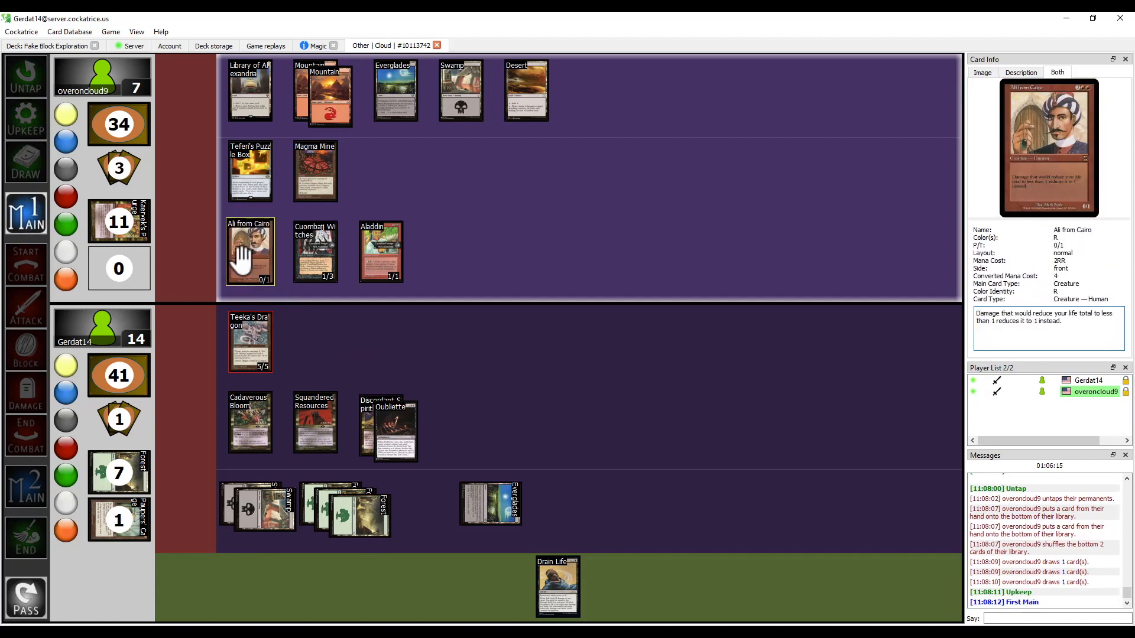
pyautogui.moveTo(447, 368)
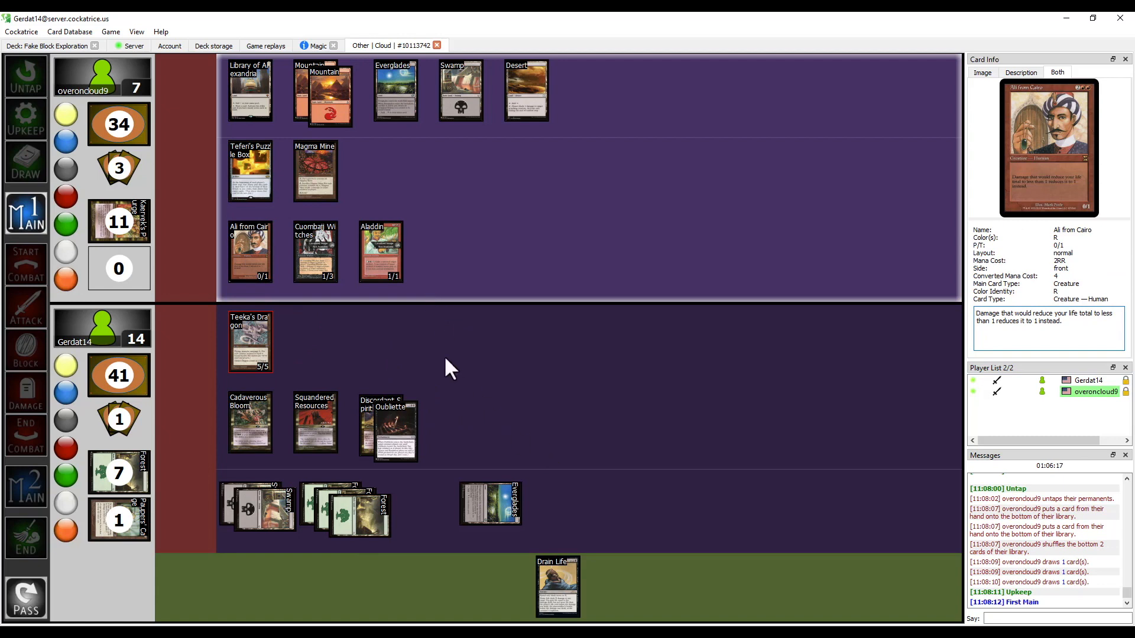
pyautogui.moveTo(456, 354)
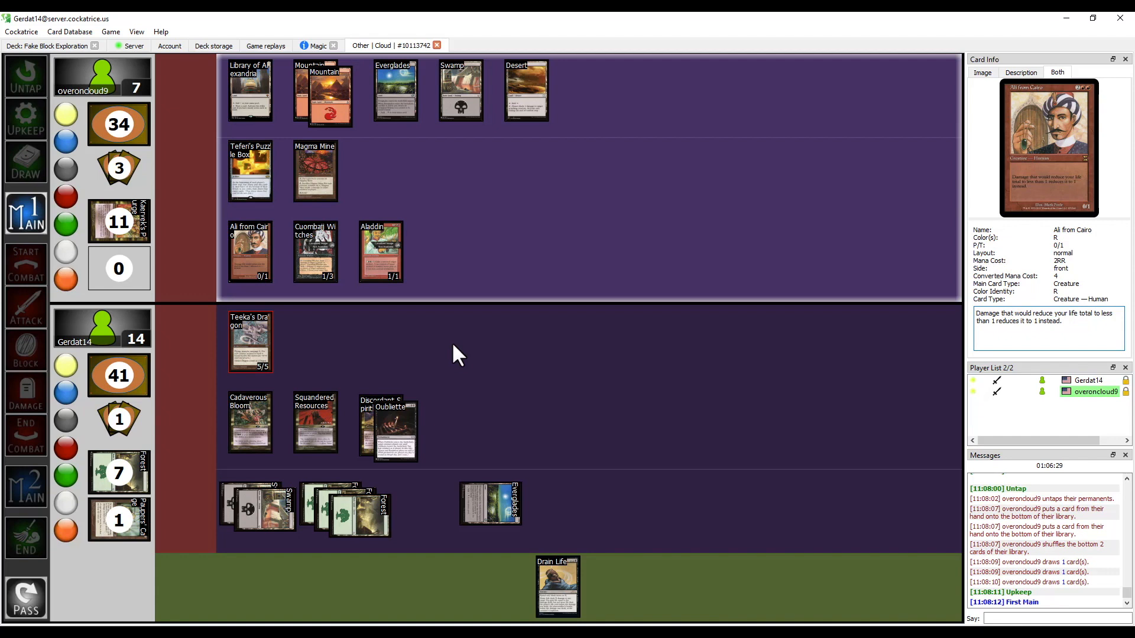
pyautogui.moveTo(341, 341)
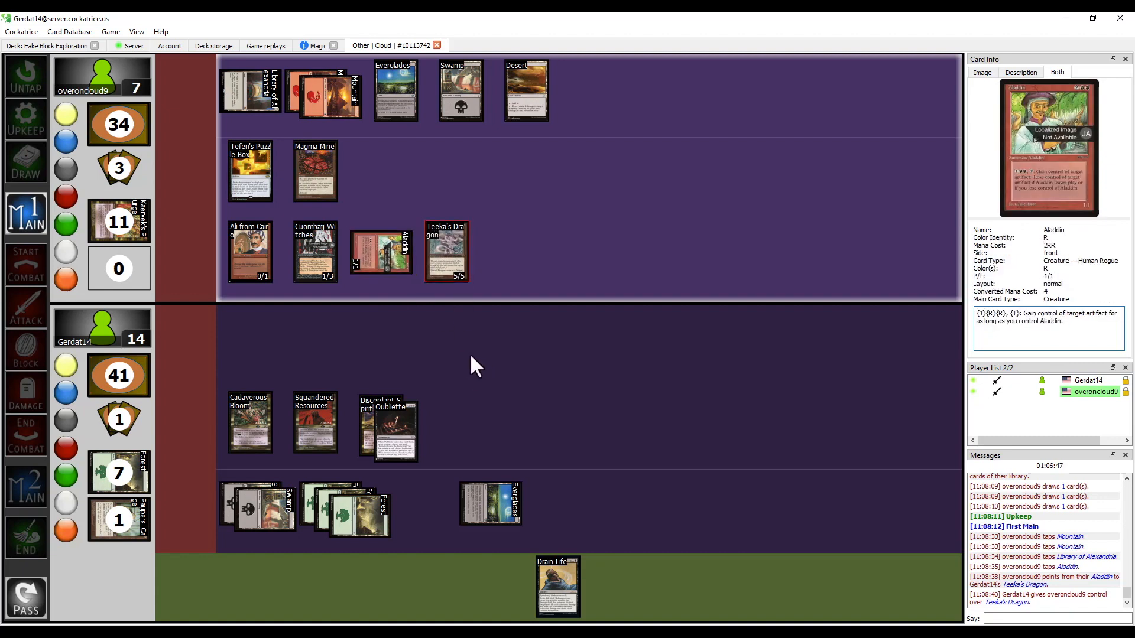
pyautogui.moveTo(354, 344)
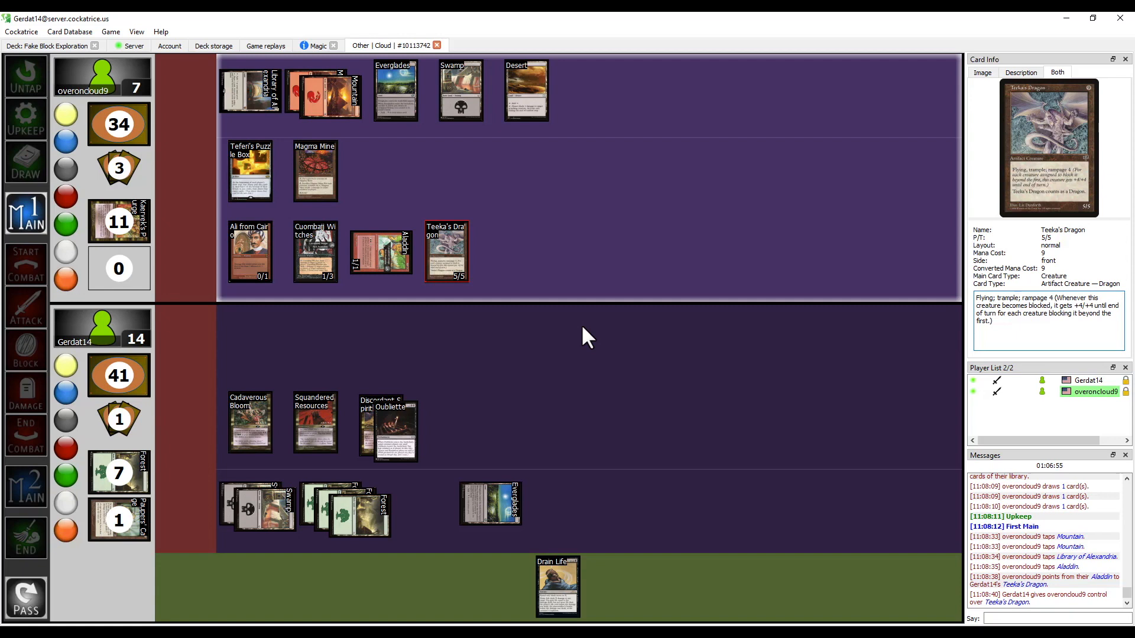
# Pass the opponent's Skulking Ghost turn and begin Gerdat14's turn
pyautogui.click(395, 90)
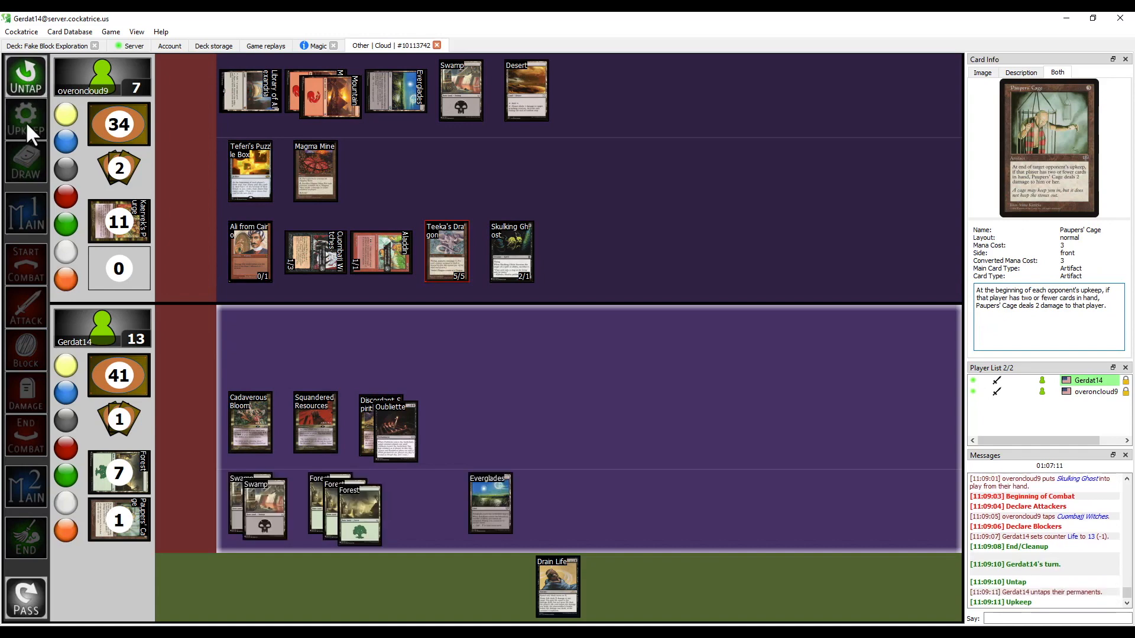
# Move Drain Life from hand to the bottom of the library
pyautogui.rightClick(557, 587)
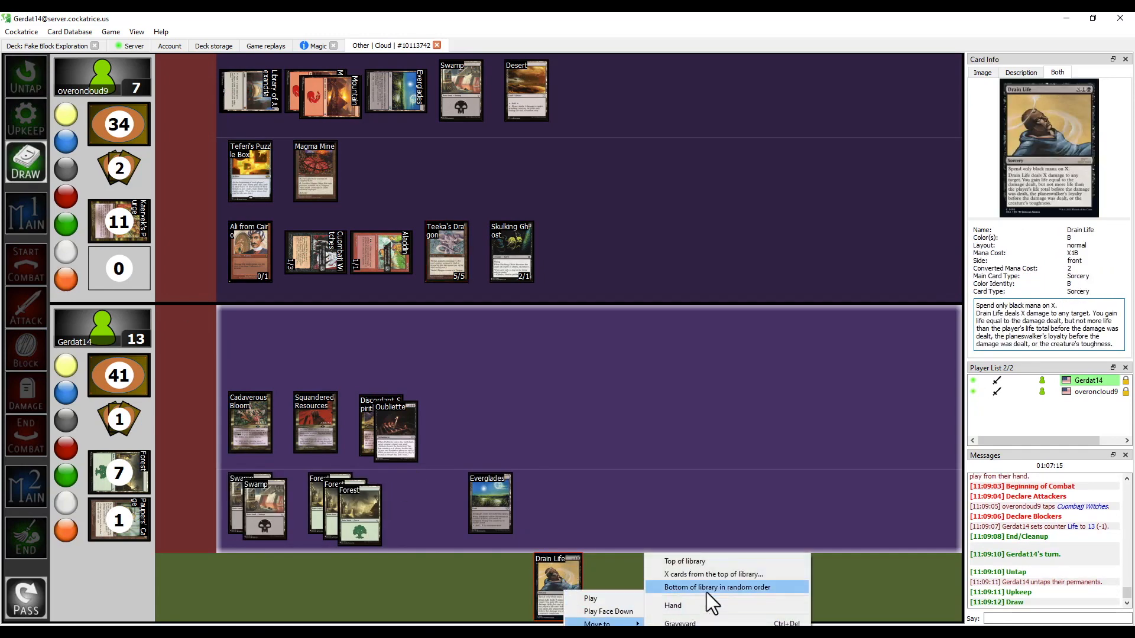
pyautogui.click(716, 587)
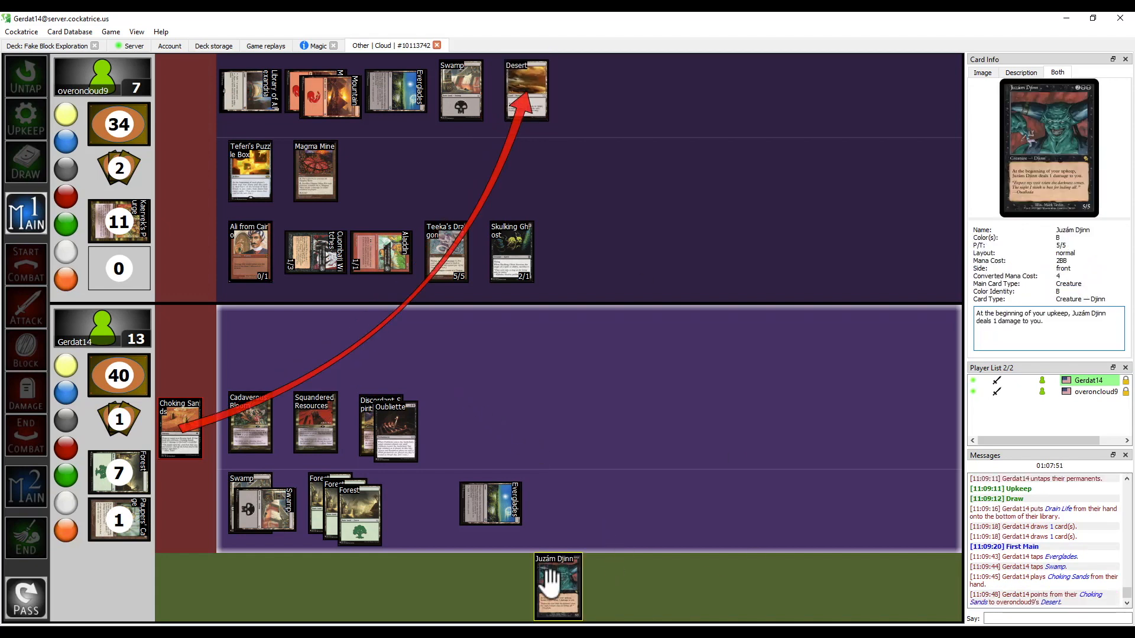
pyautogui.moveTo(514, 390)
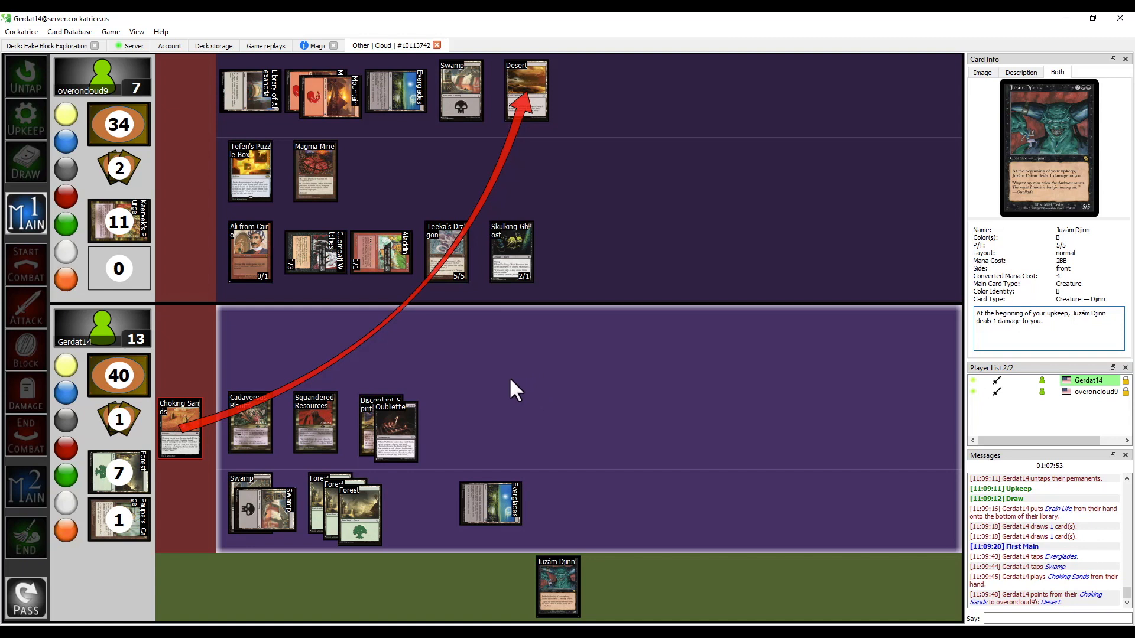
pyautogui.moveTo(547, 421)
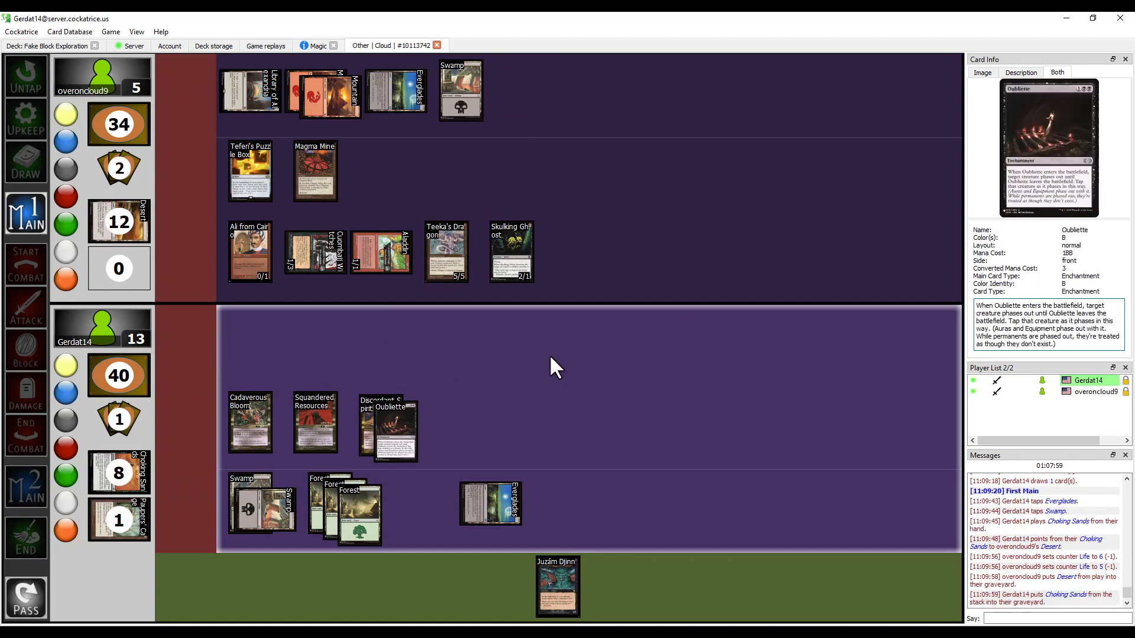
pyautogui.moveTo(323, 373)
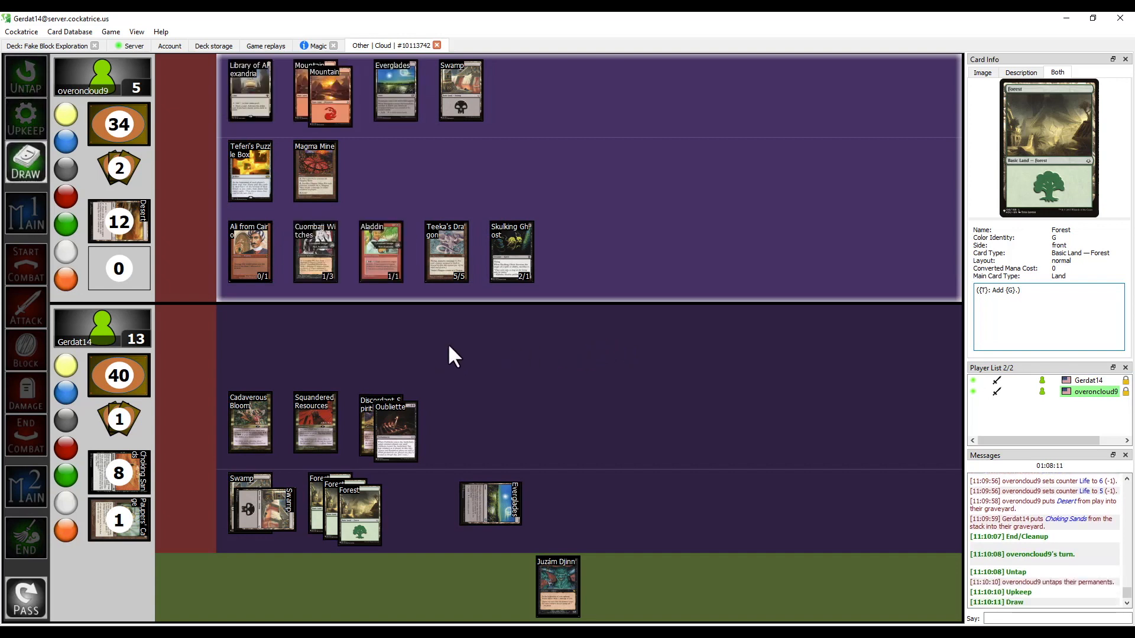
pyautogui.moveTo(527, 380)
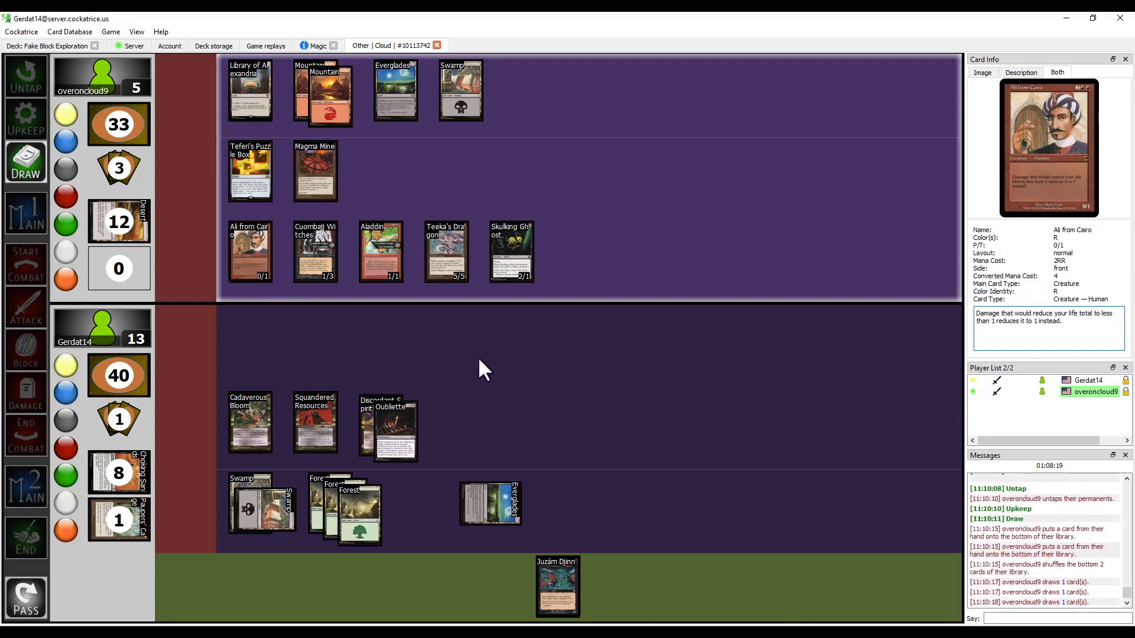
pyautogui.click(26, 214)
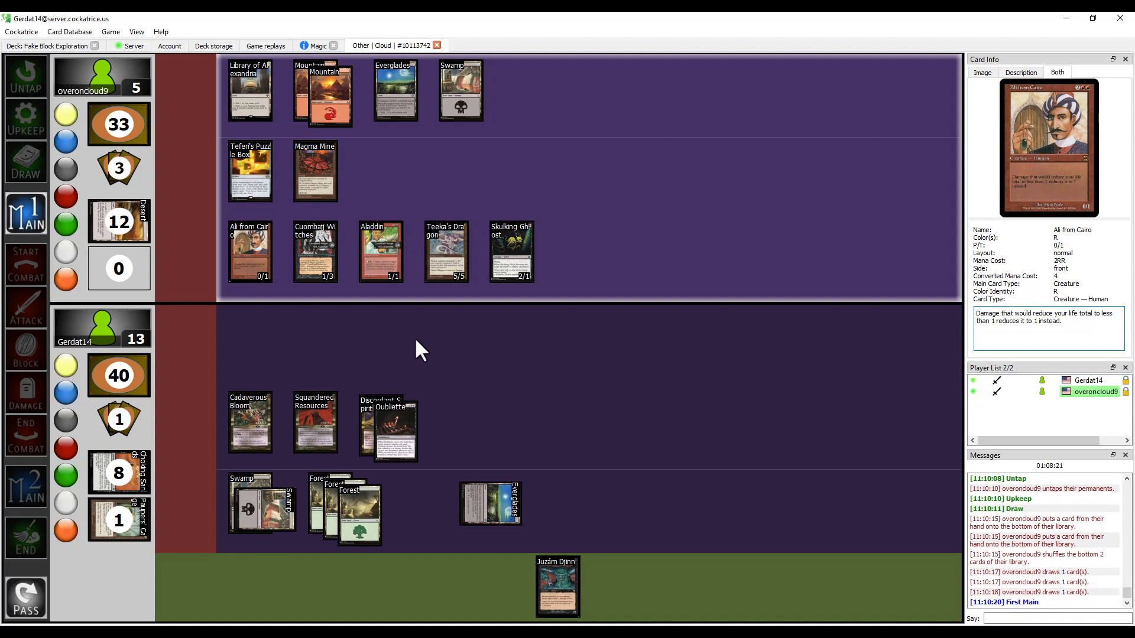
pyautogui.moveTo(445, 312)
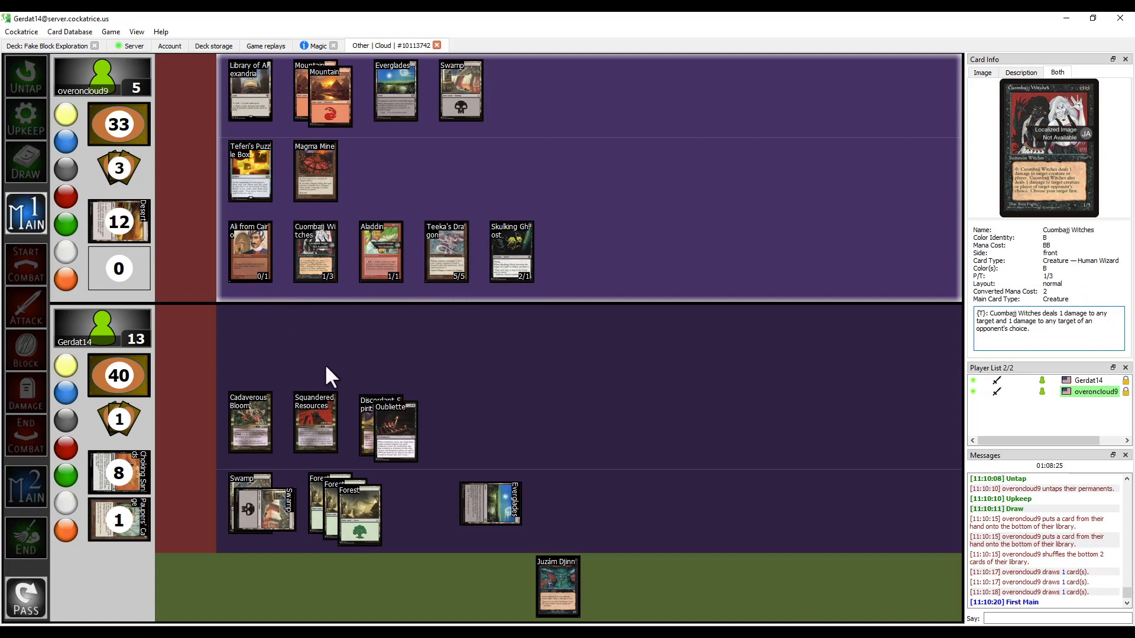
pyautogui.moveTo(381, 358)
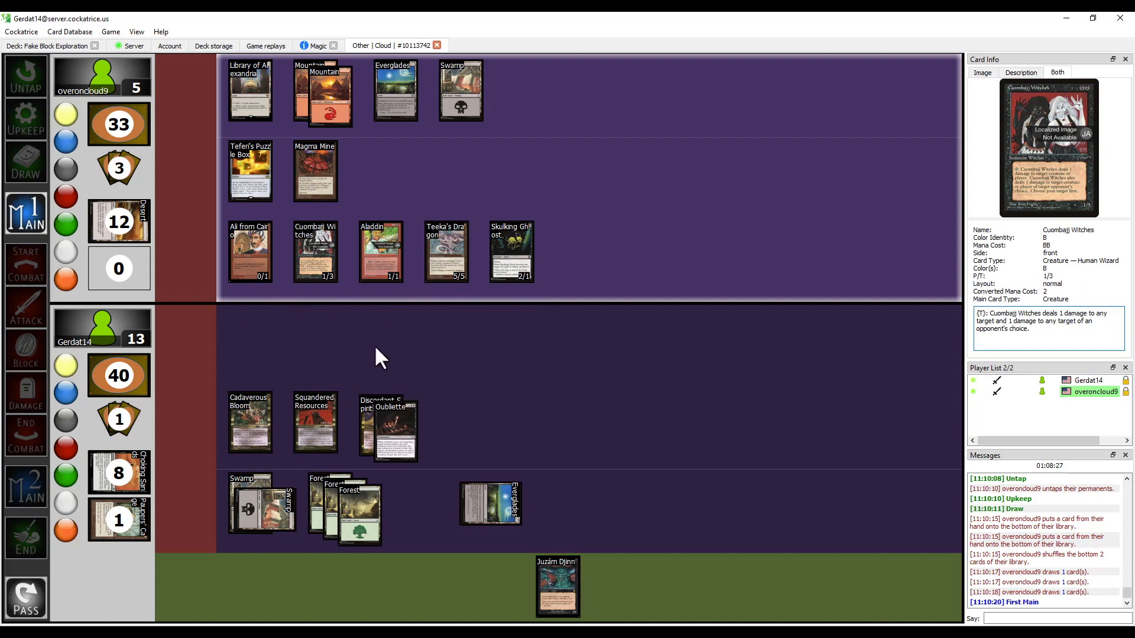
pyautogui.moveTo(612, 181)
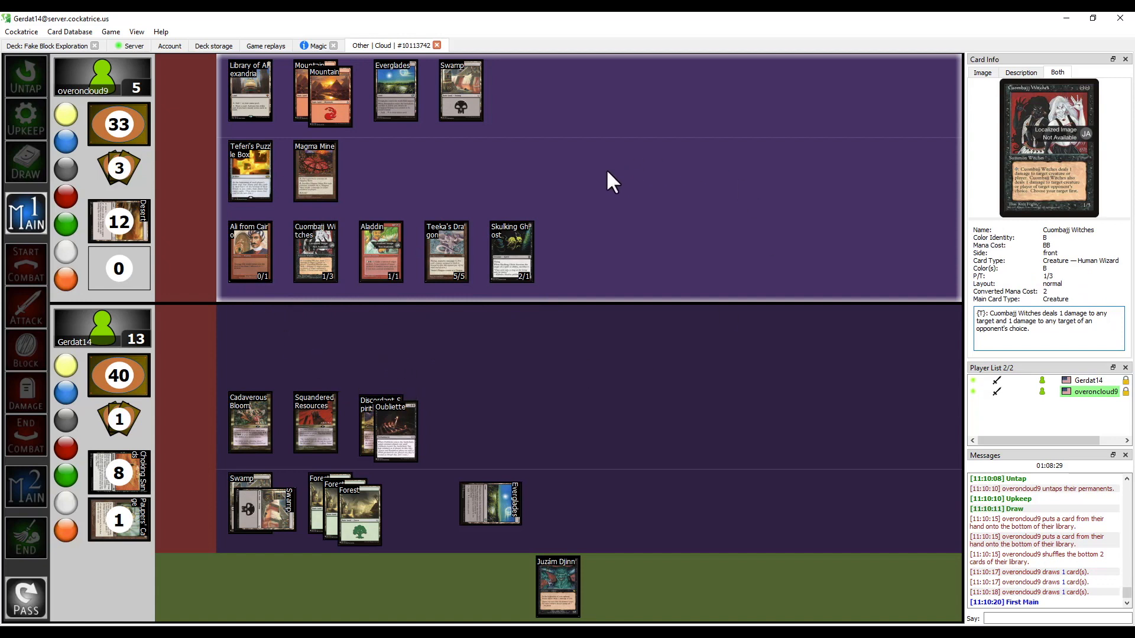
pyautogui.moveTo(441, 181)
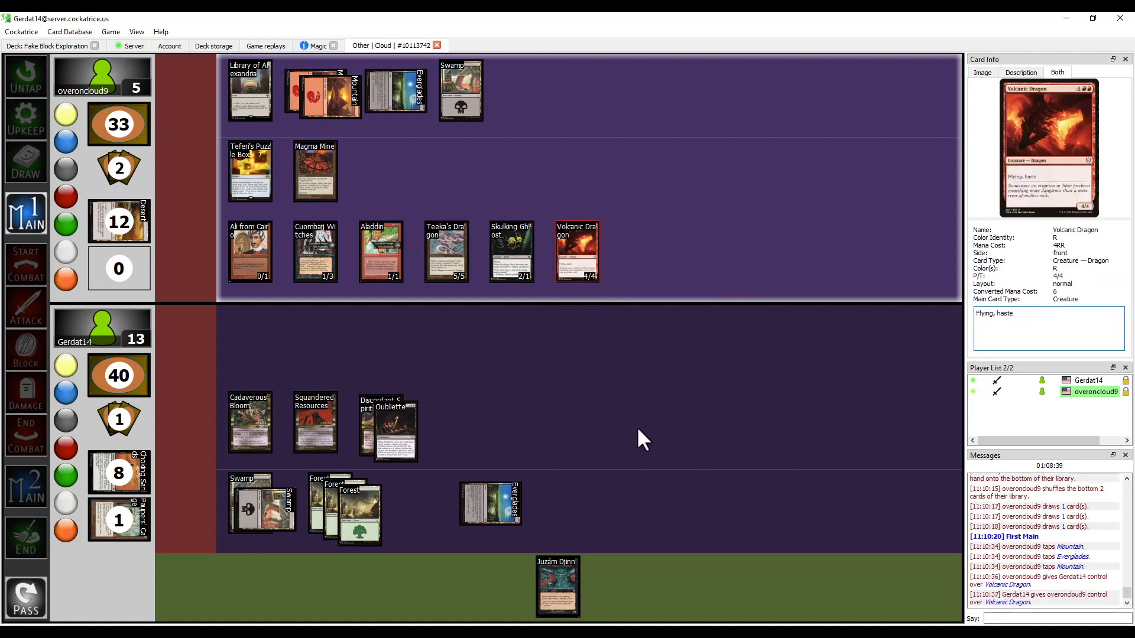
pyautogui.moveTo(687, 484)
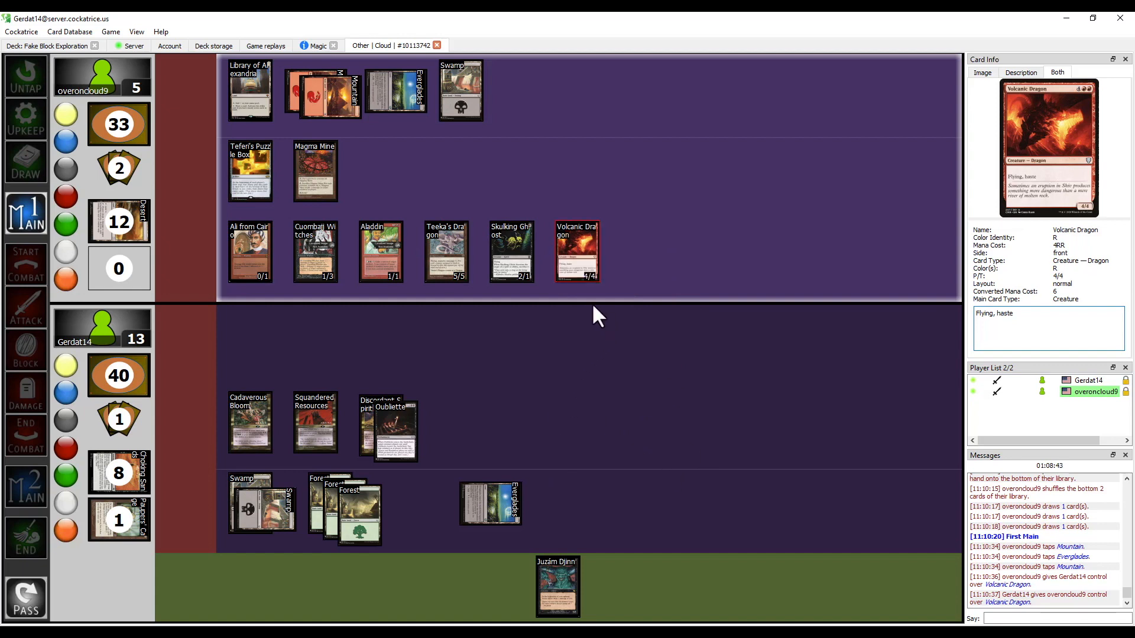
pyautogui.moveTo(615, 297)
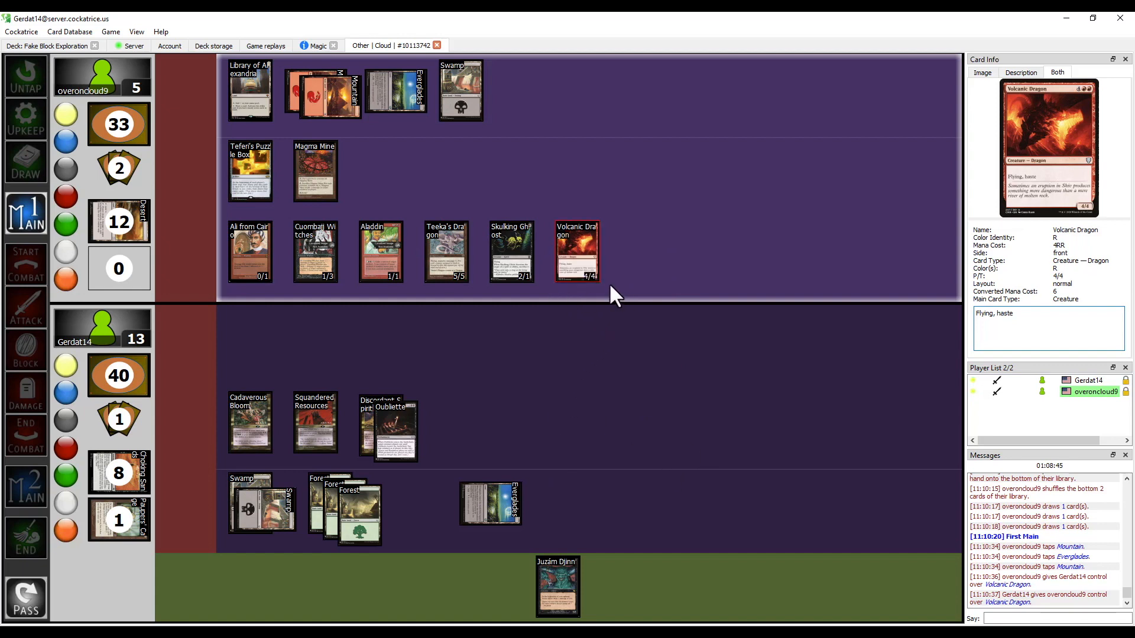
pyautogui.click(27, 307)
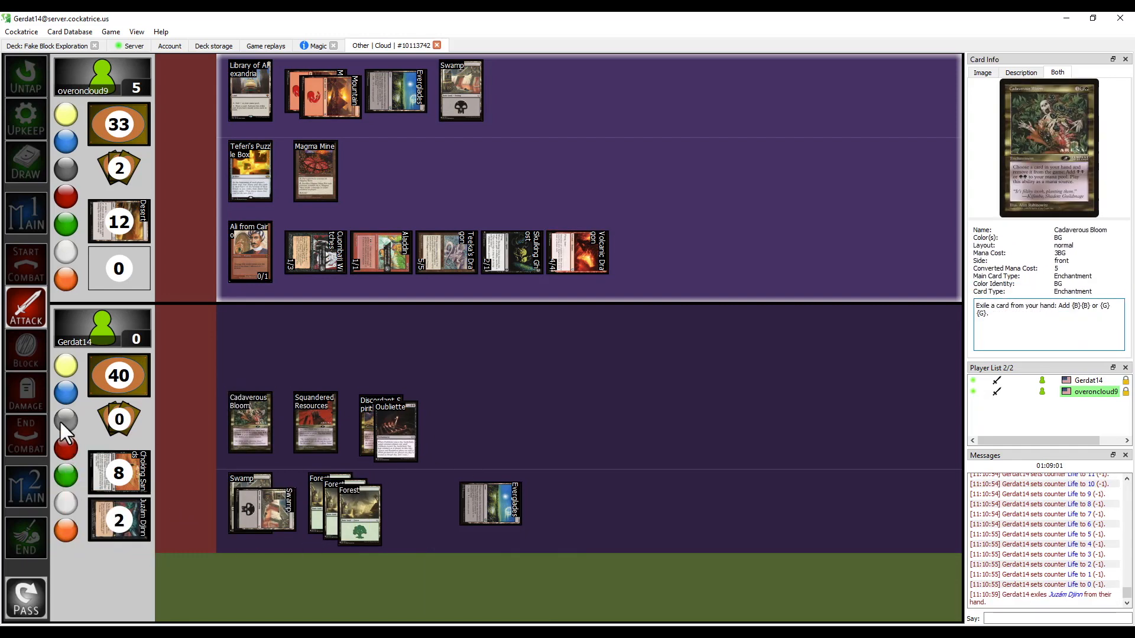
pyautogui.click(65, 420)
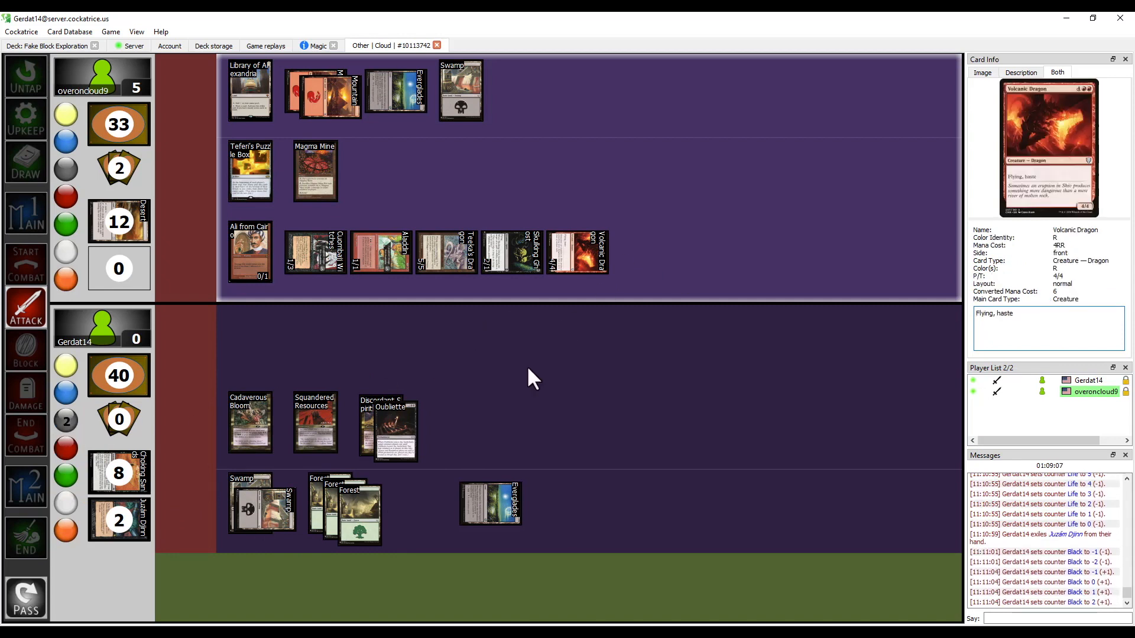
pyautogui.moveTo(613, 461)
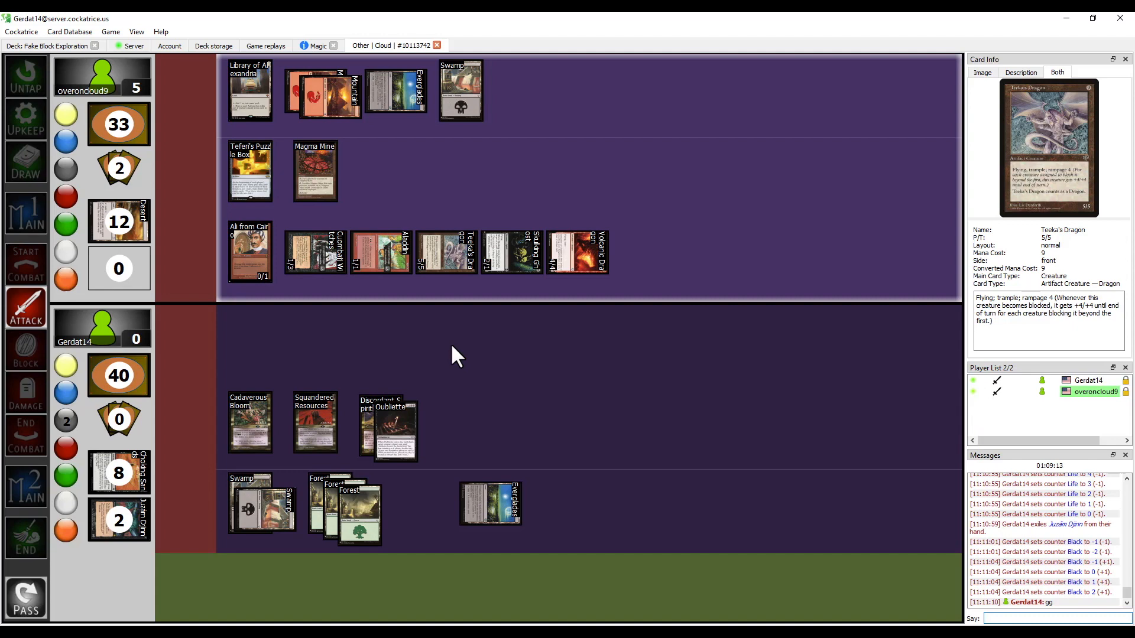
pyautogui.moveTo(445, 251)
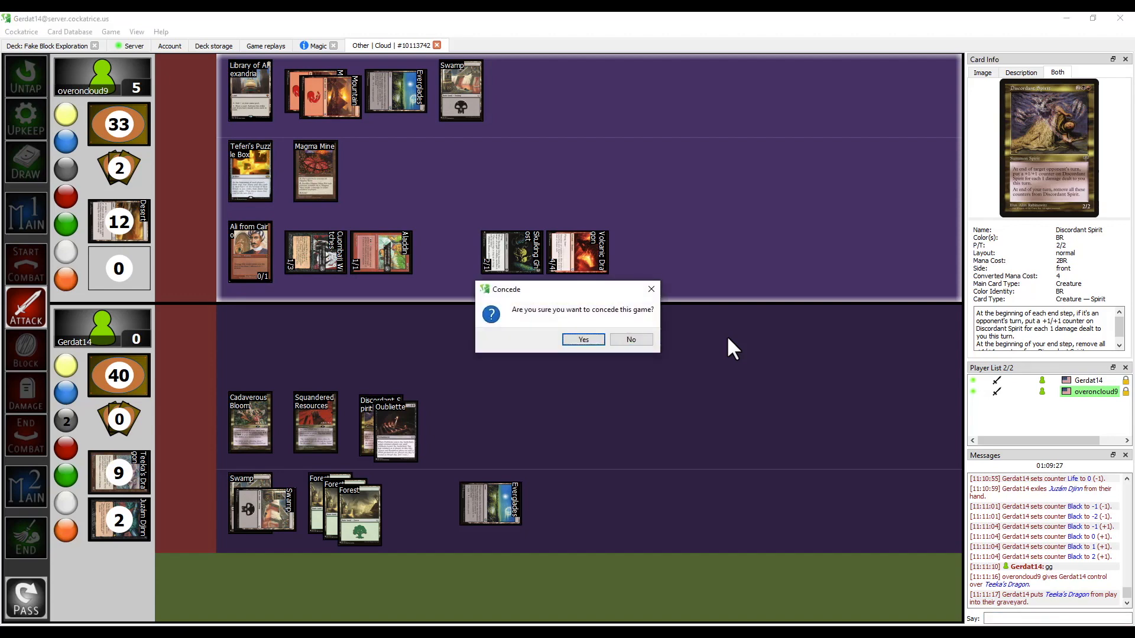
# Confirm conceding the game with Yes
pyautogui.click(583, 339)
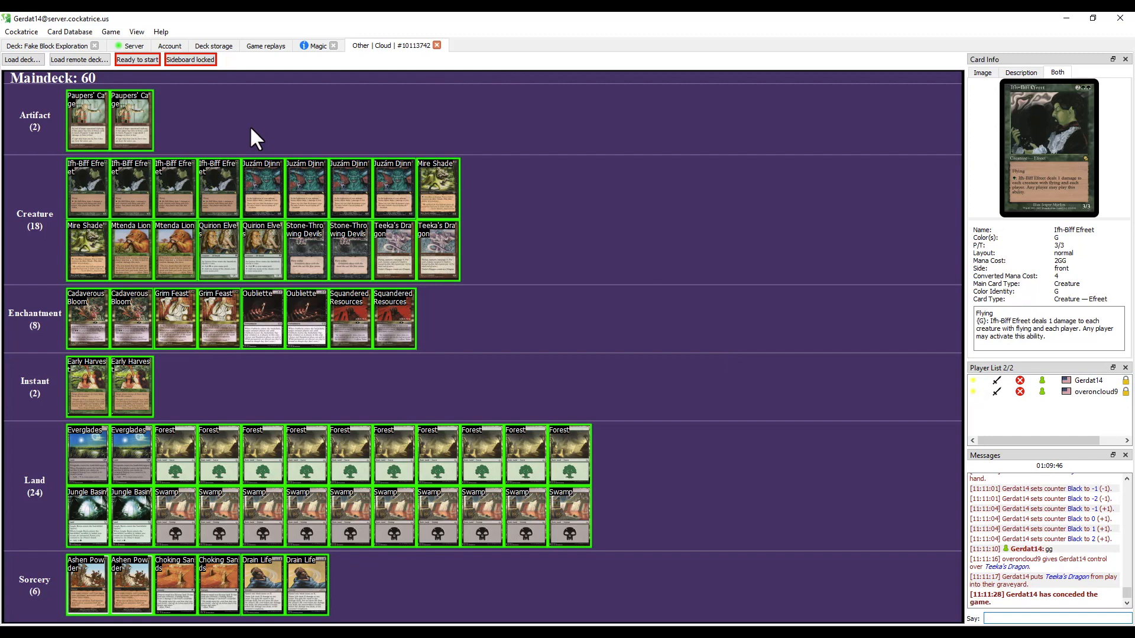
pyautogui.moveTo(274, 125)
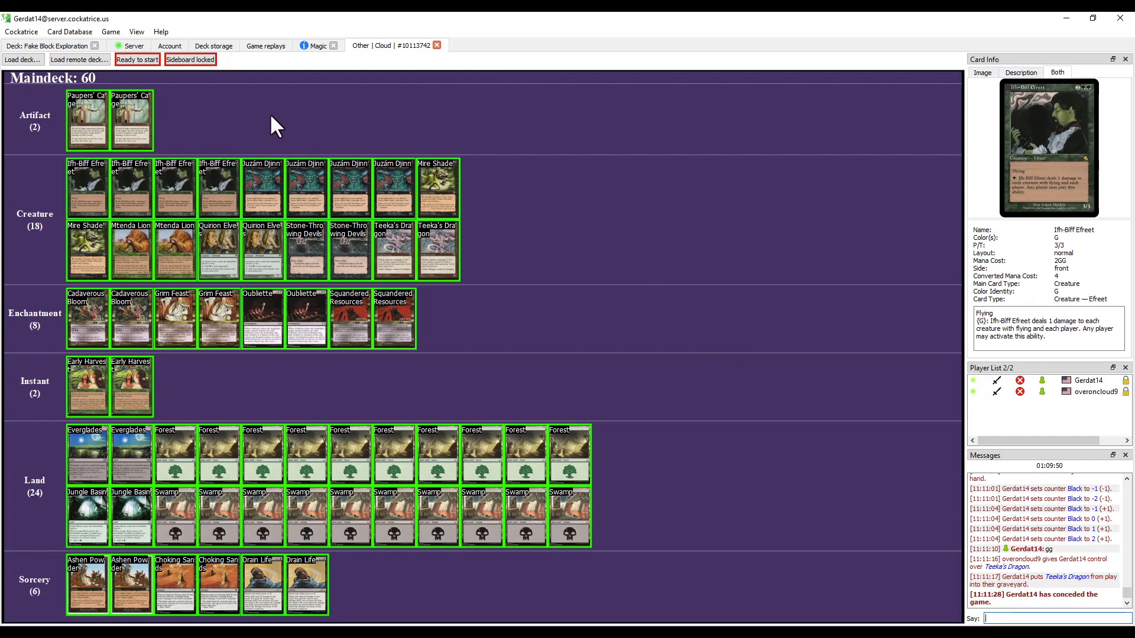
pyautogui.moveTo(270, 135)
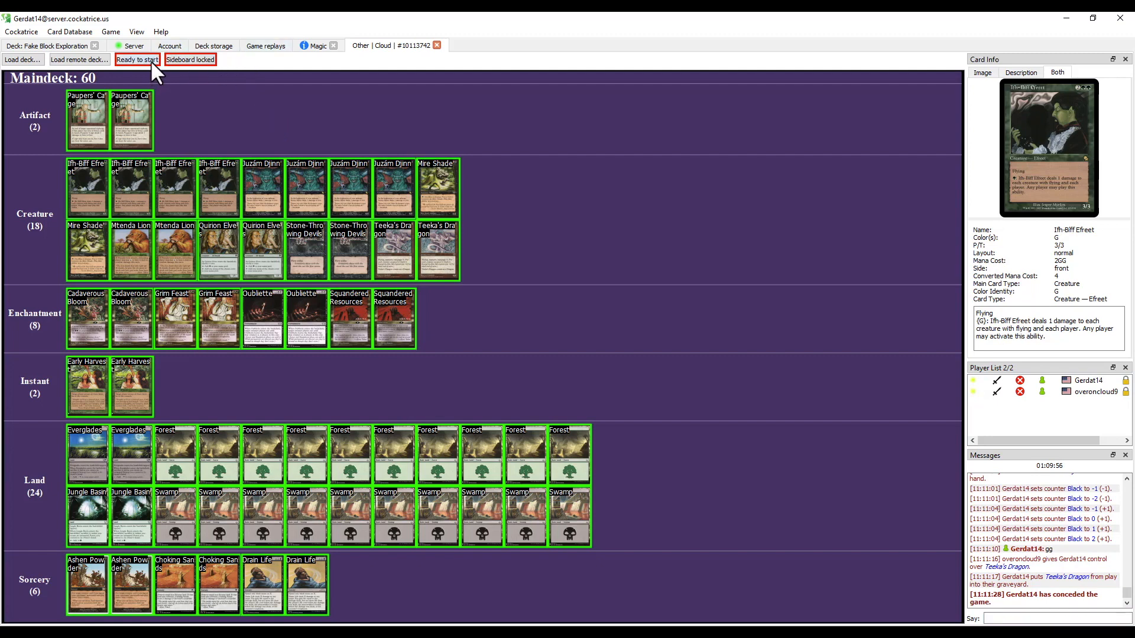
# Mark Gerdat14 ready to start the next game with the 60-card deck
pyautogui.click(137, 59)
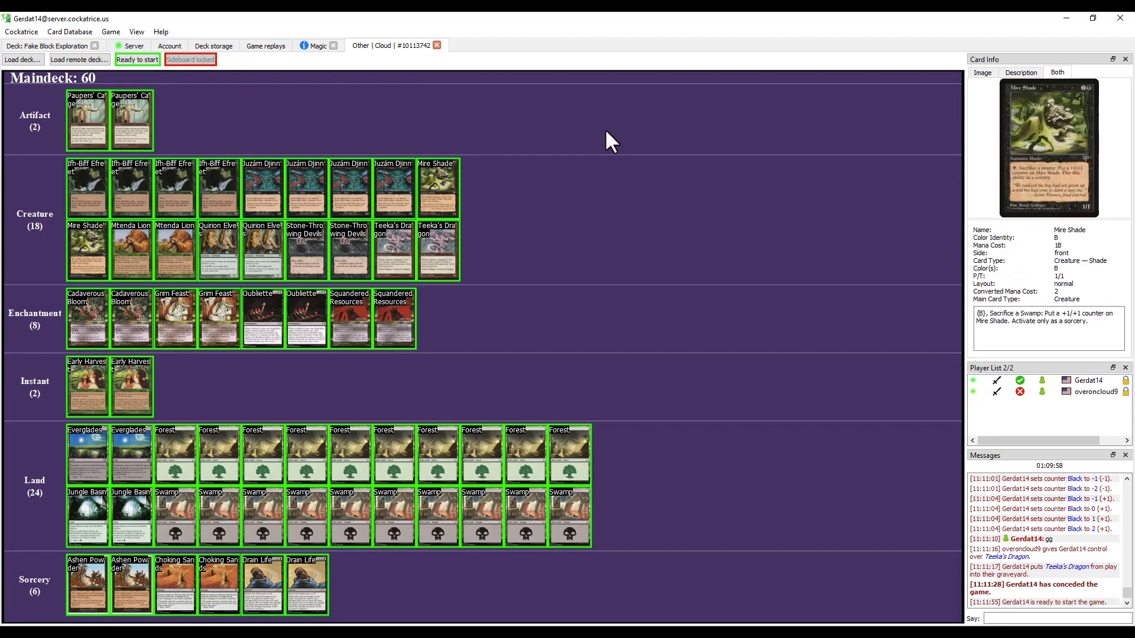
# Put Paupers' Cage, Early Harvest and Grim Feast into play, scrolling the library list
pyautogui.click(138, 59)
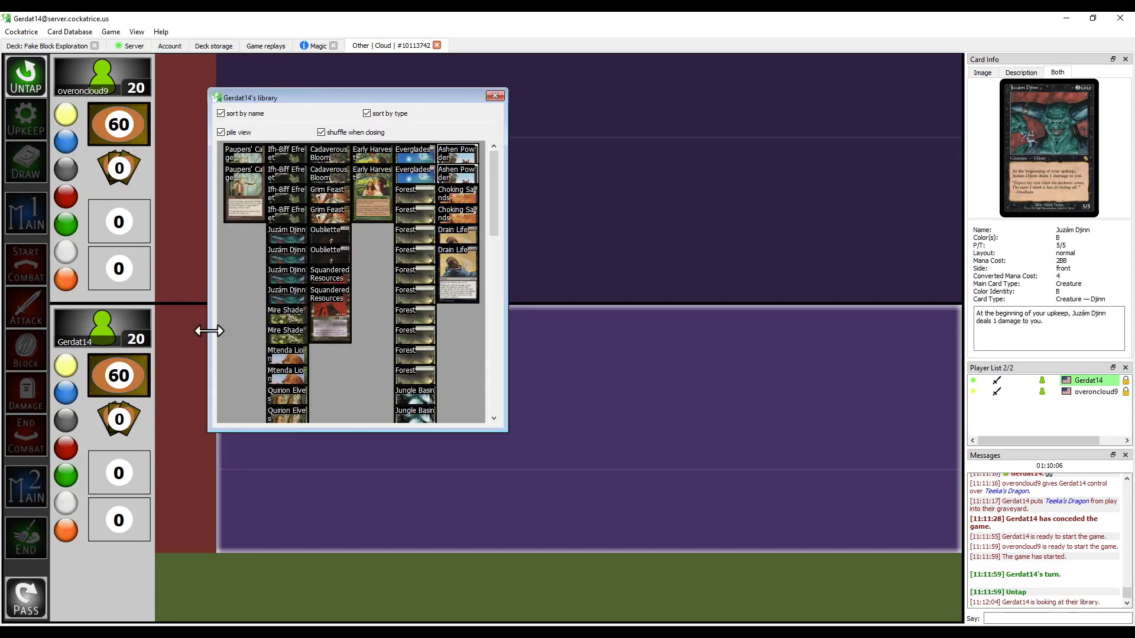
pyautogui.moveTo(217, 333)
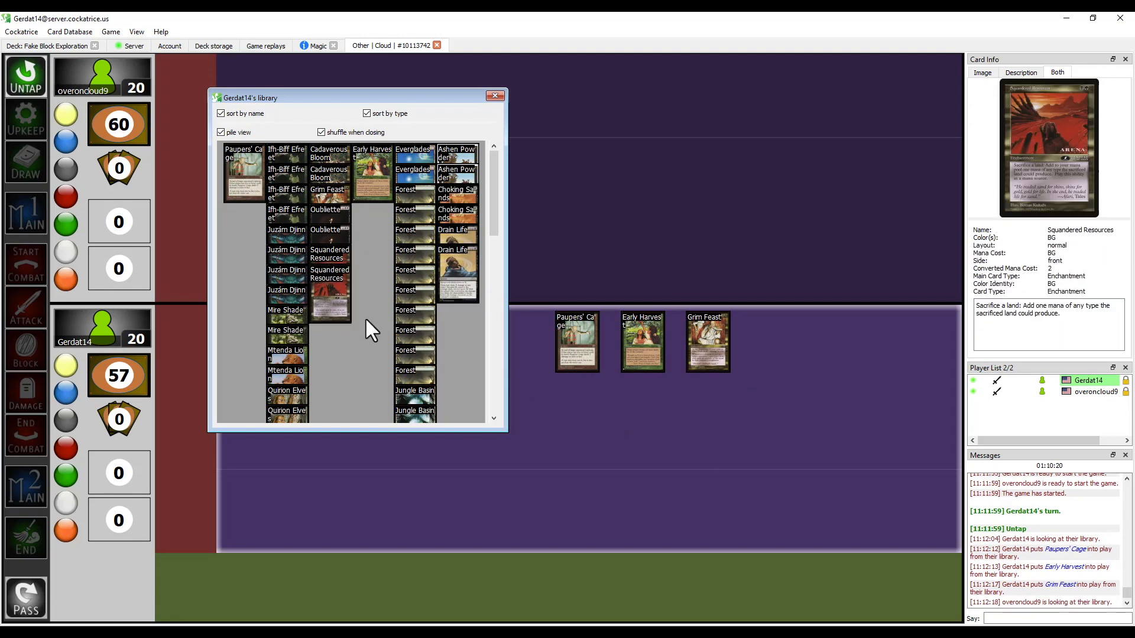
pyautogui.scroll(-3)
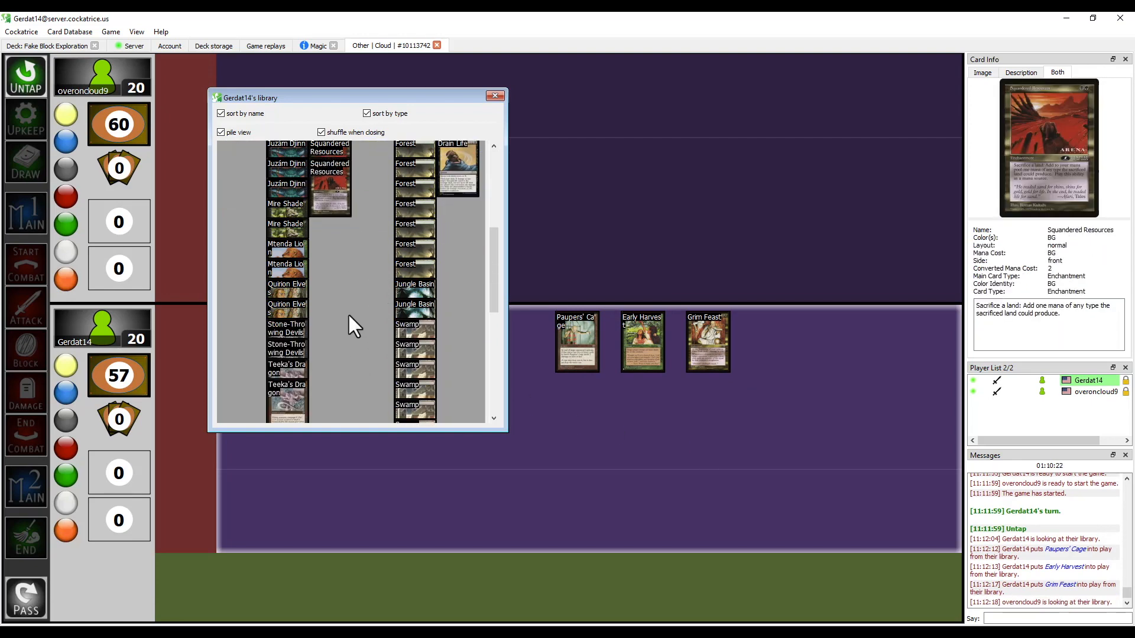
pyautogui.moveTo(336, 343)
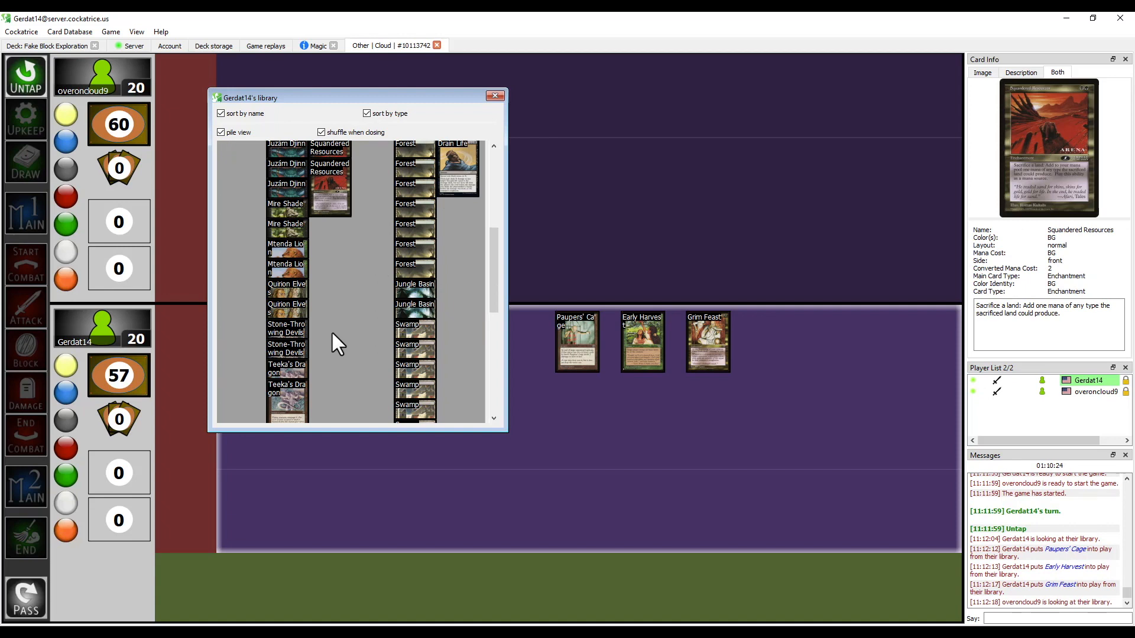
pyautogui.scroll(-3)
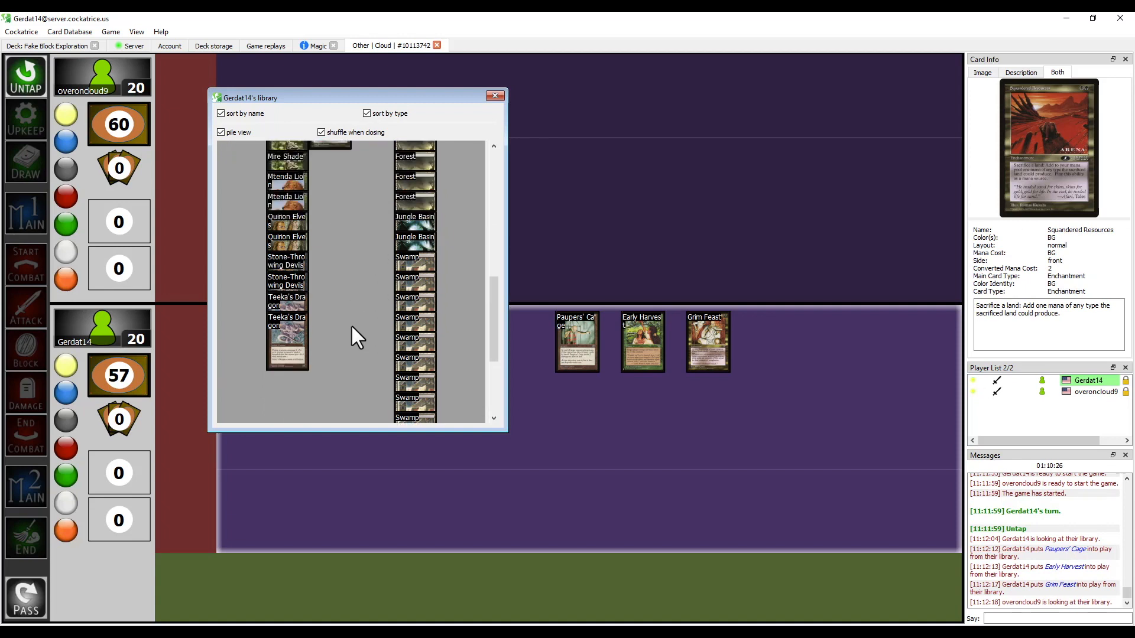
pyautogui.scroll(3)
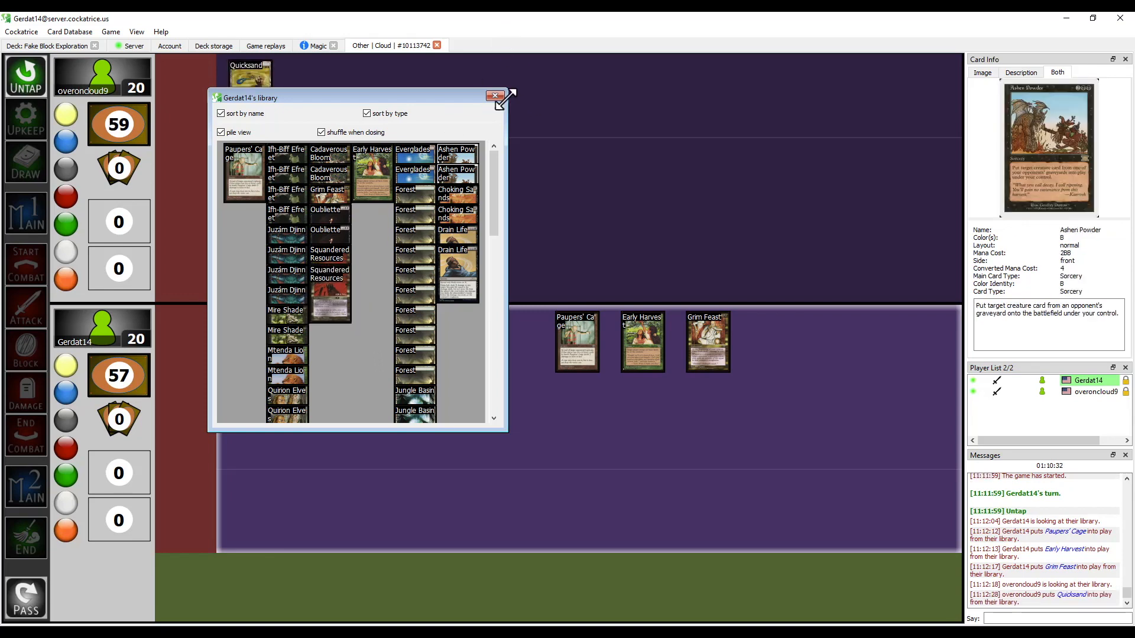
# Close the library window so Gerdat14's library is reshuffled
pyautogui.click(495, 97)
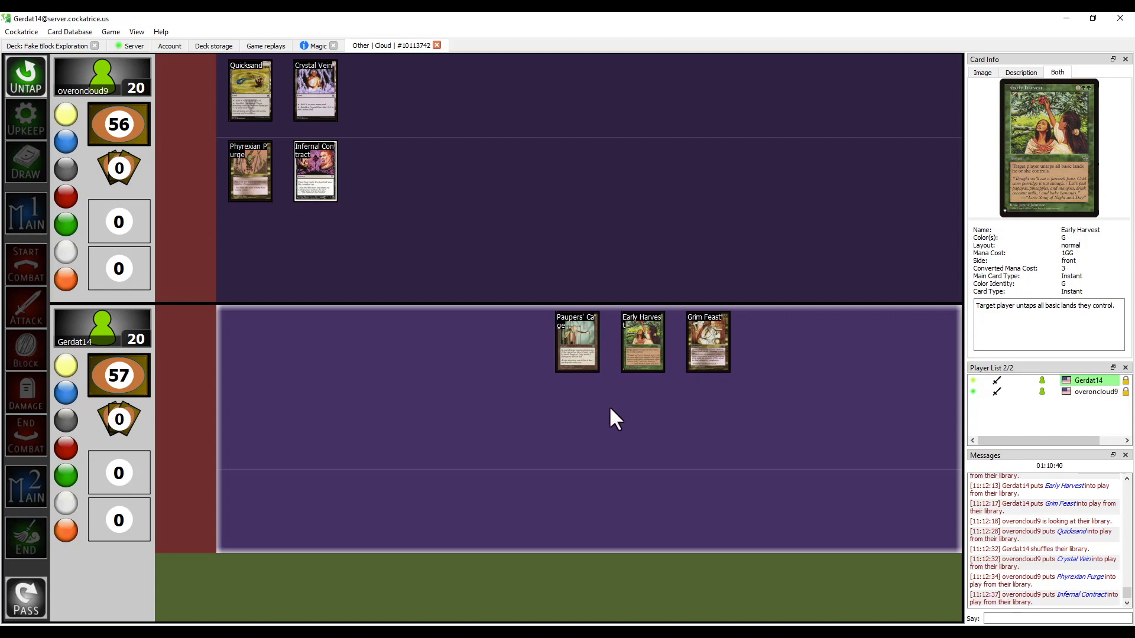
pyautogui.moveTo(707, 341)
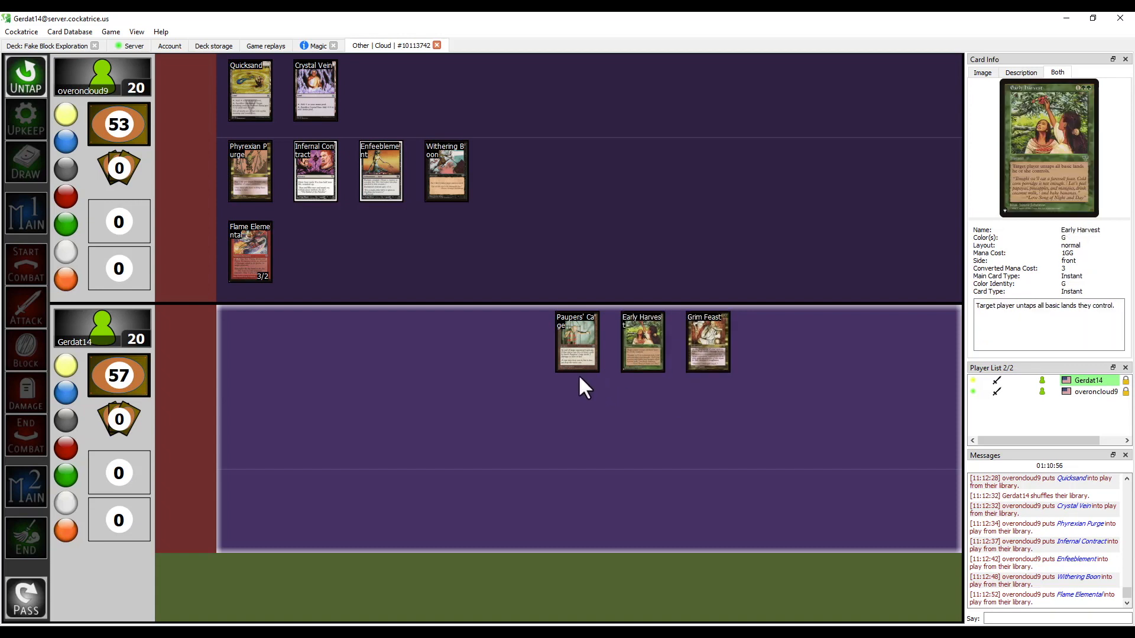
pyautogui.moveTo(577, 341)
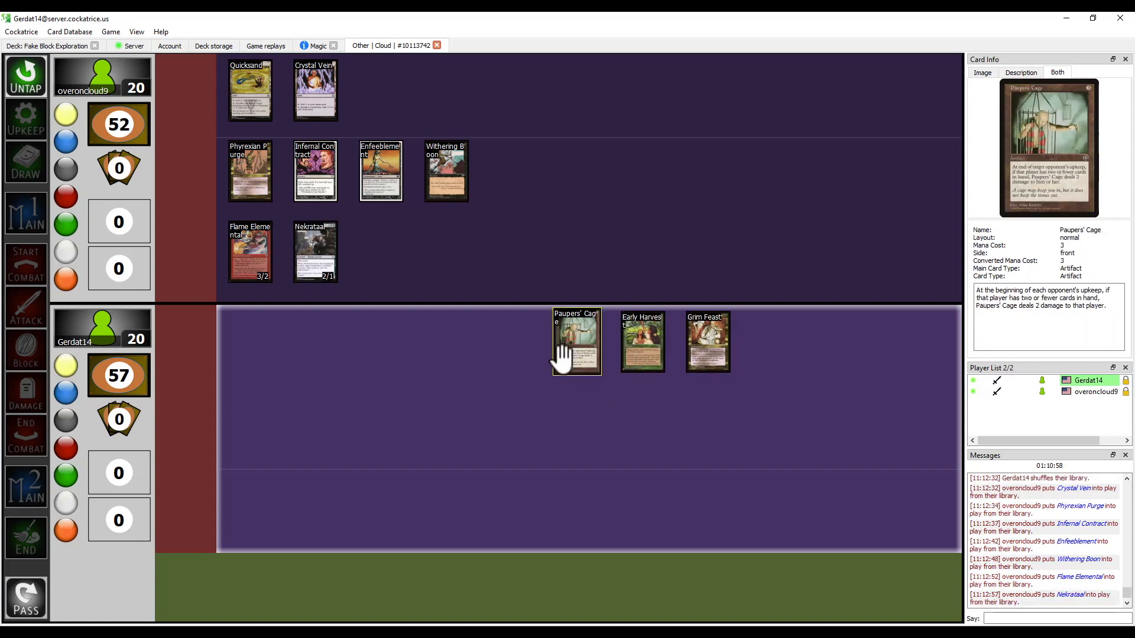
pyautogui.moveTo(571, 369)
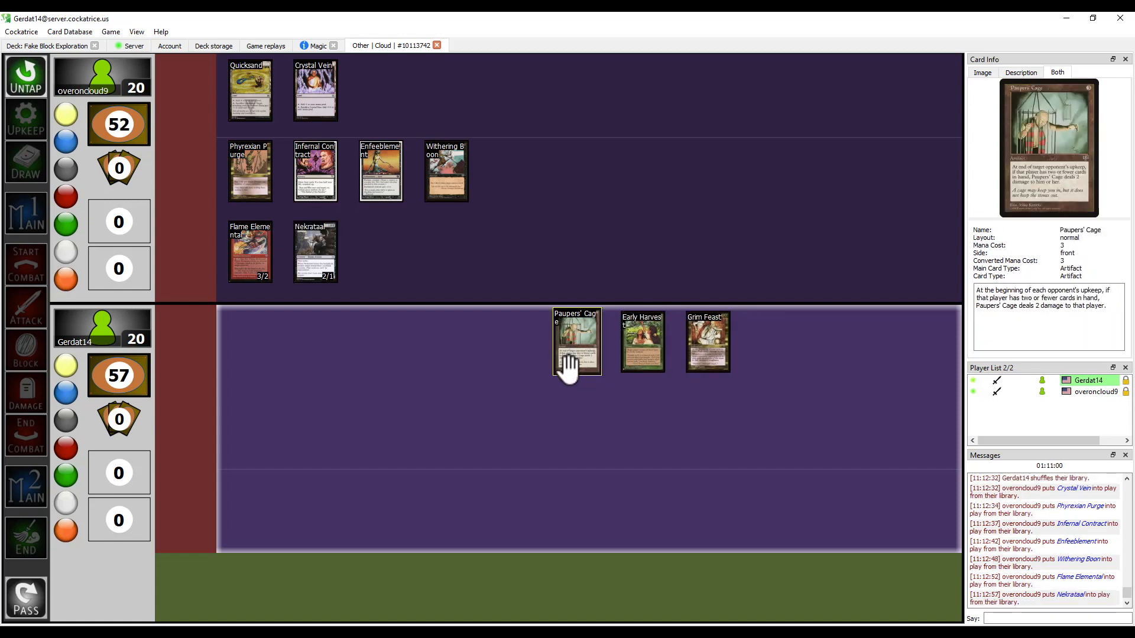
pyautogui.moveTo(606, 388)
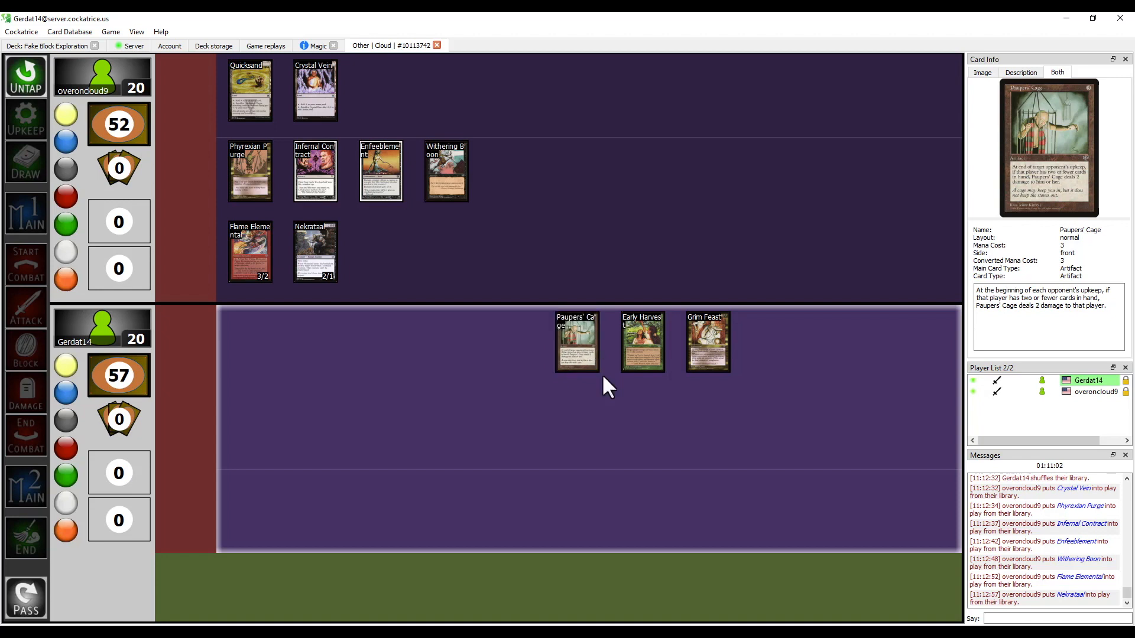
pyautogui.moveTo(575, 341)
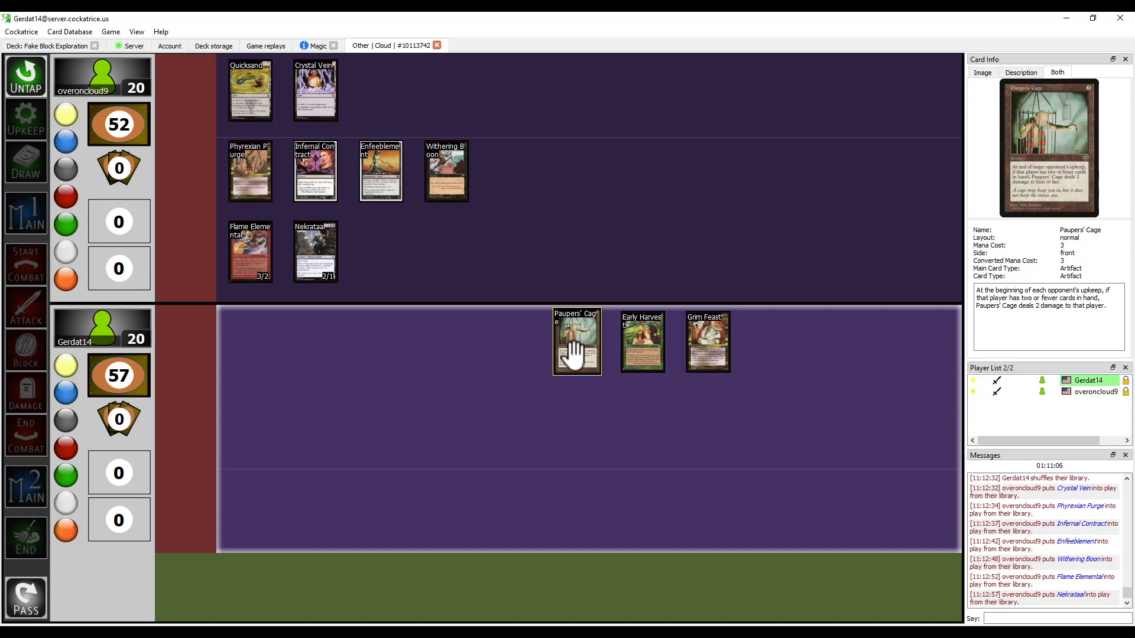
pyautogui.moveTo(427, 403)
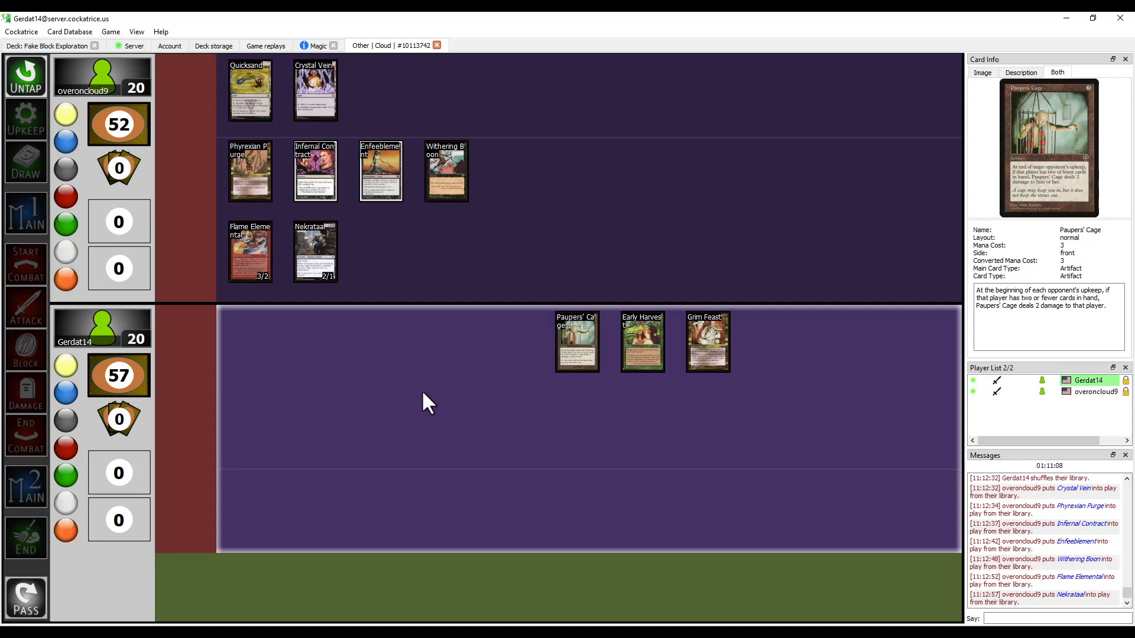
pyautogui.moveTo(423, 403)
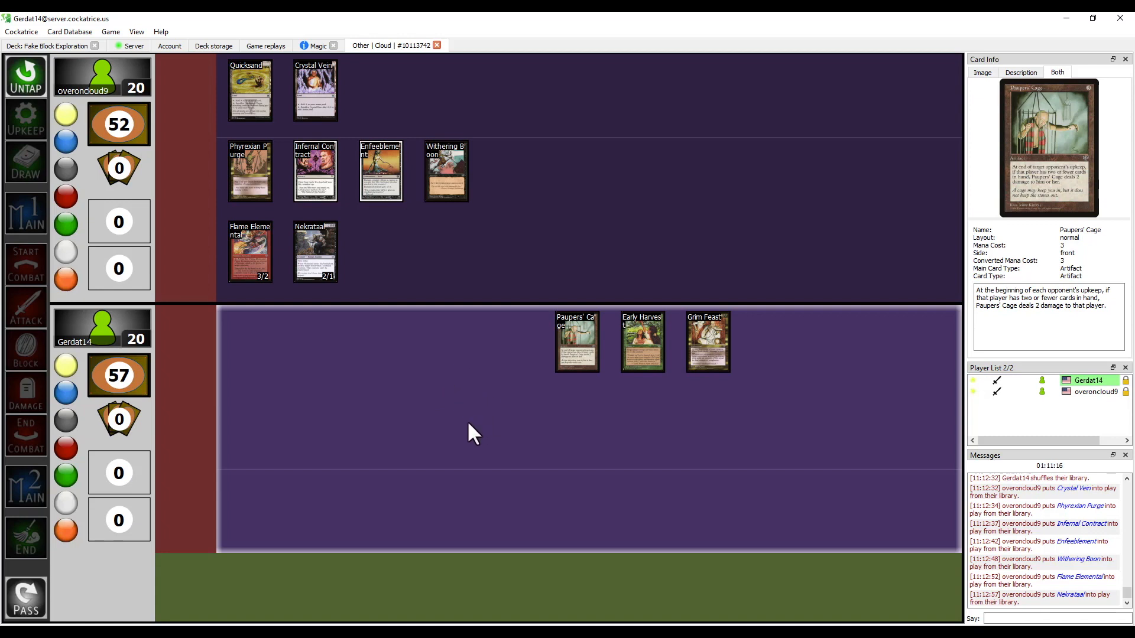
pyautogui.moveTo(476, 424)
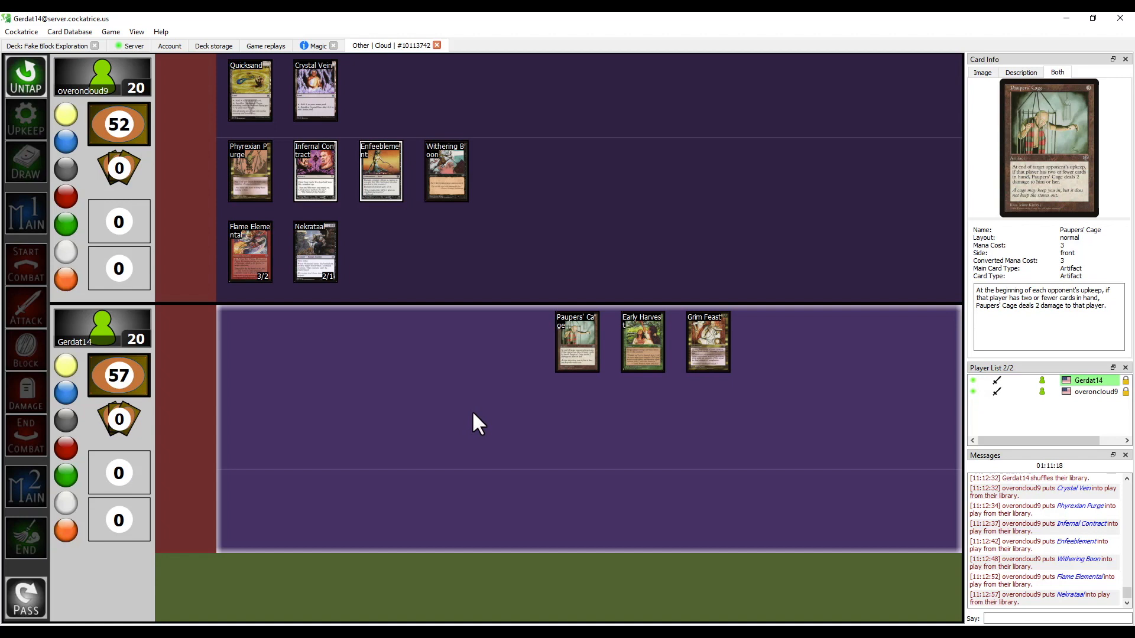
pyautogui.moveTo(445, 399)
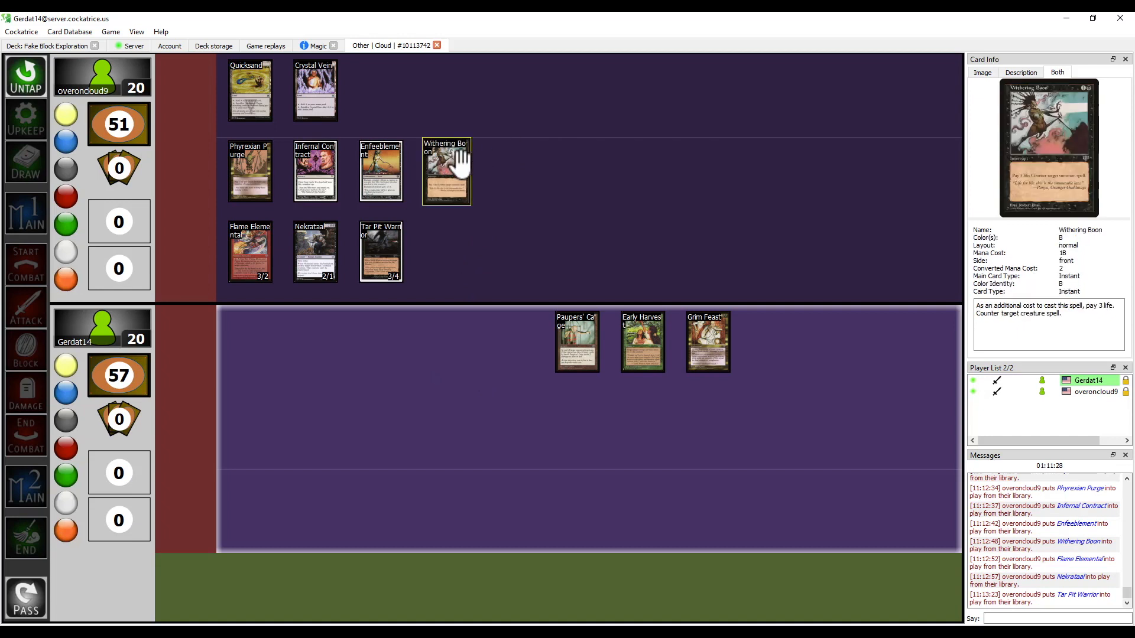
pyautogui.moveTo(483, 183)
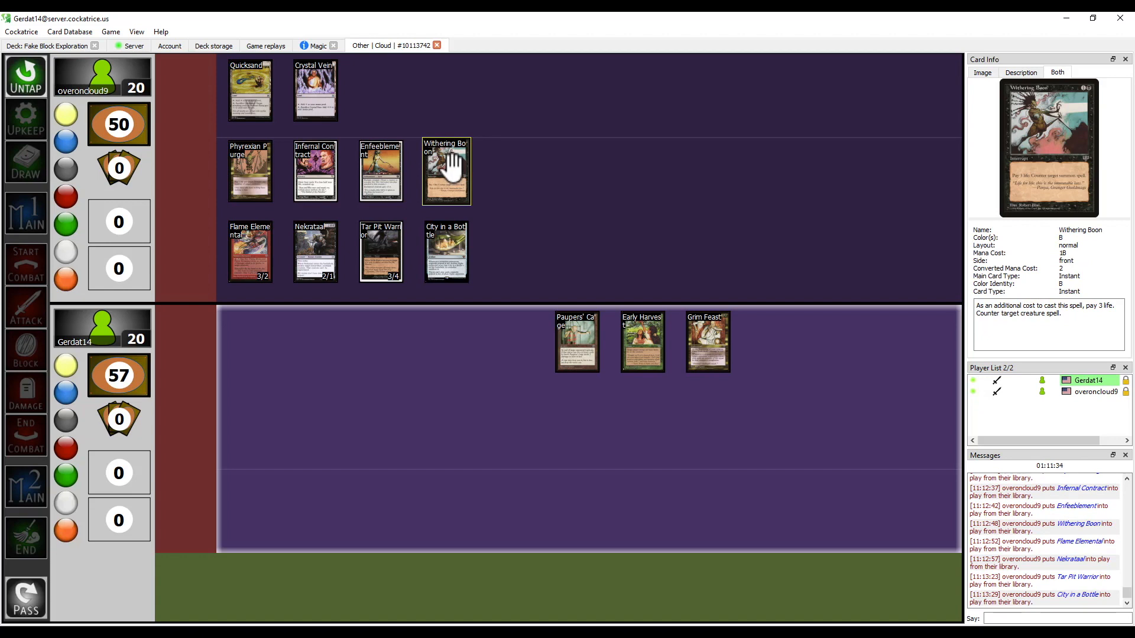
pyautogui.moveTo(565, 225)
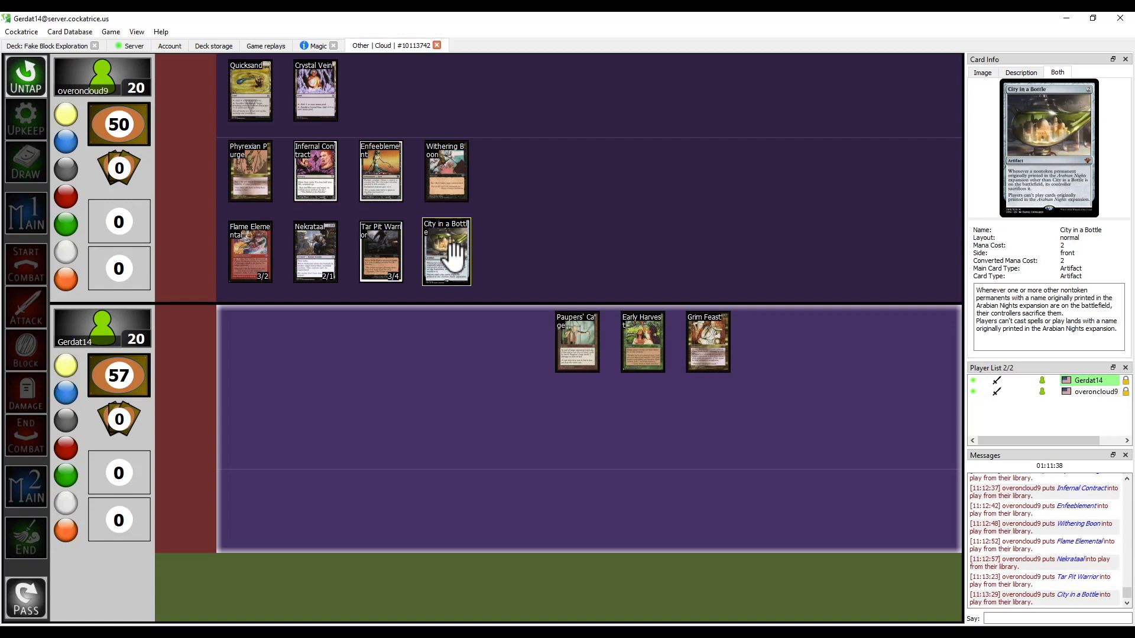
pyautogui.moveTo(484, 278)
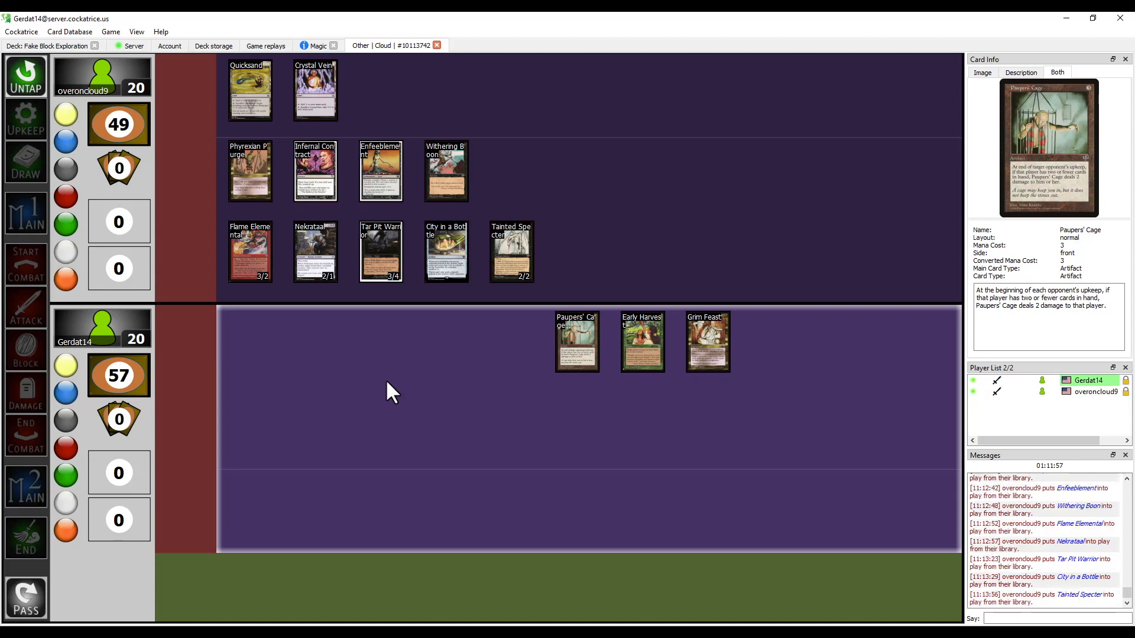
pyautogui.moveTo(707, 342)
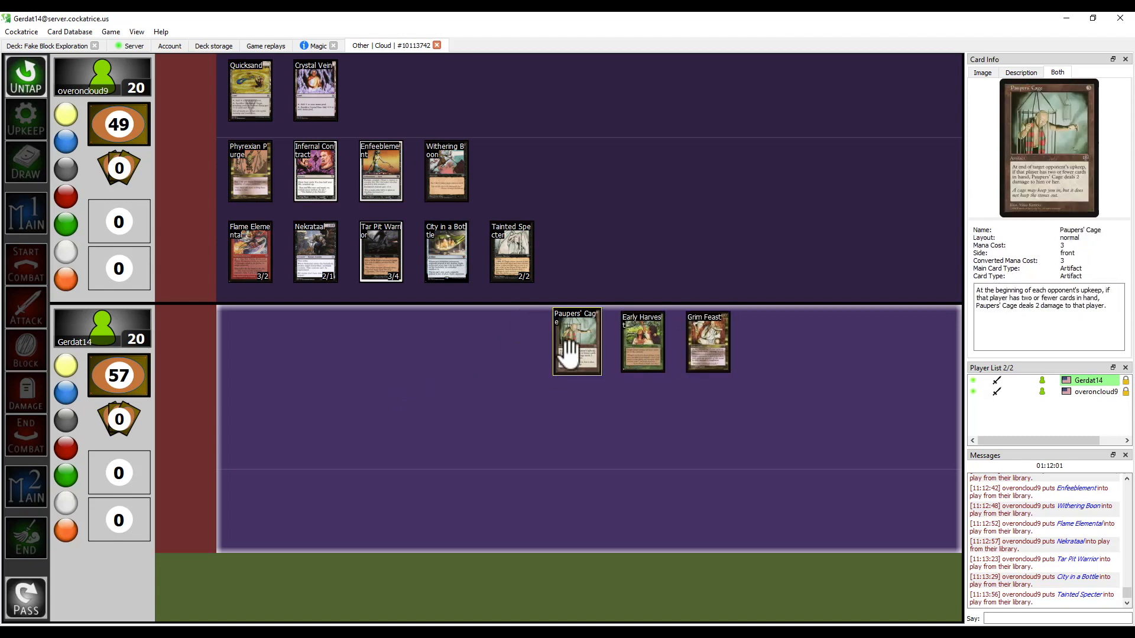
pyautogui.moveTo(463, 377)
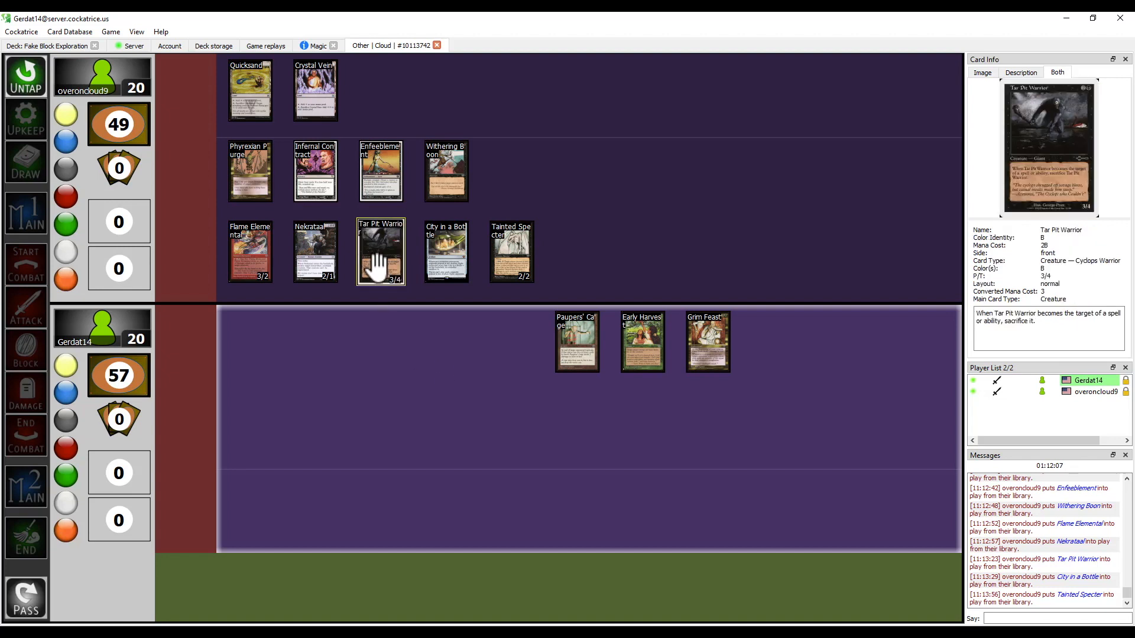
pyautogui.moveTo(380, 275)
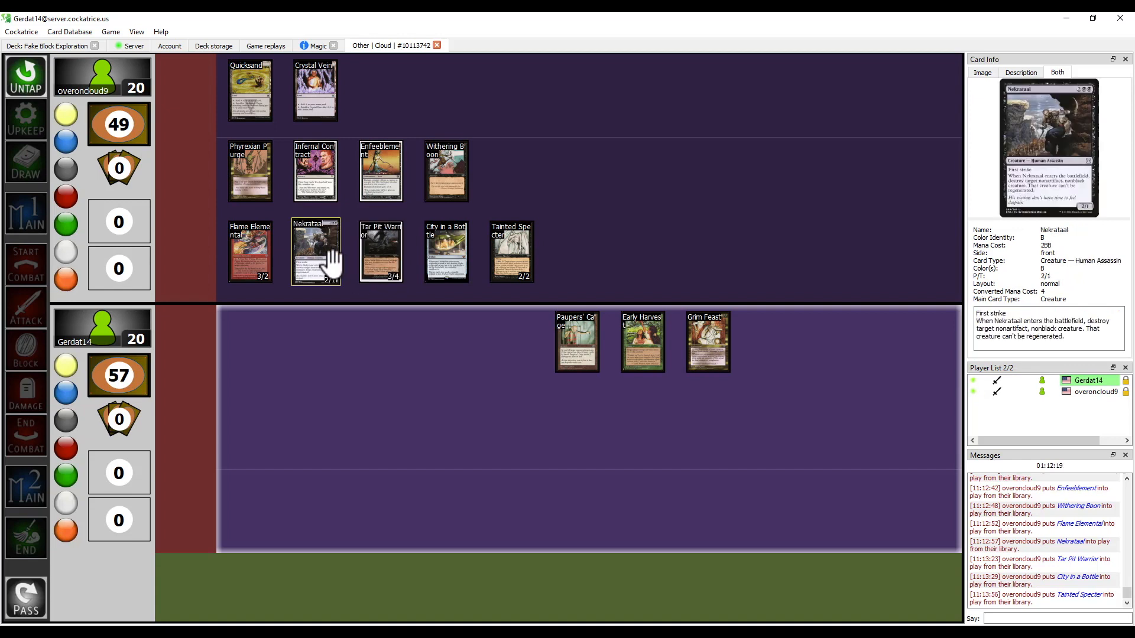
pyautogui.moveTo(324, 261)
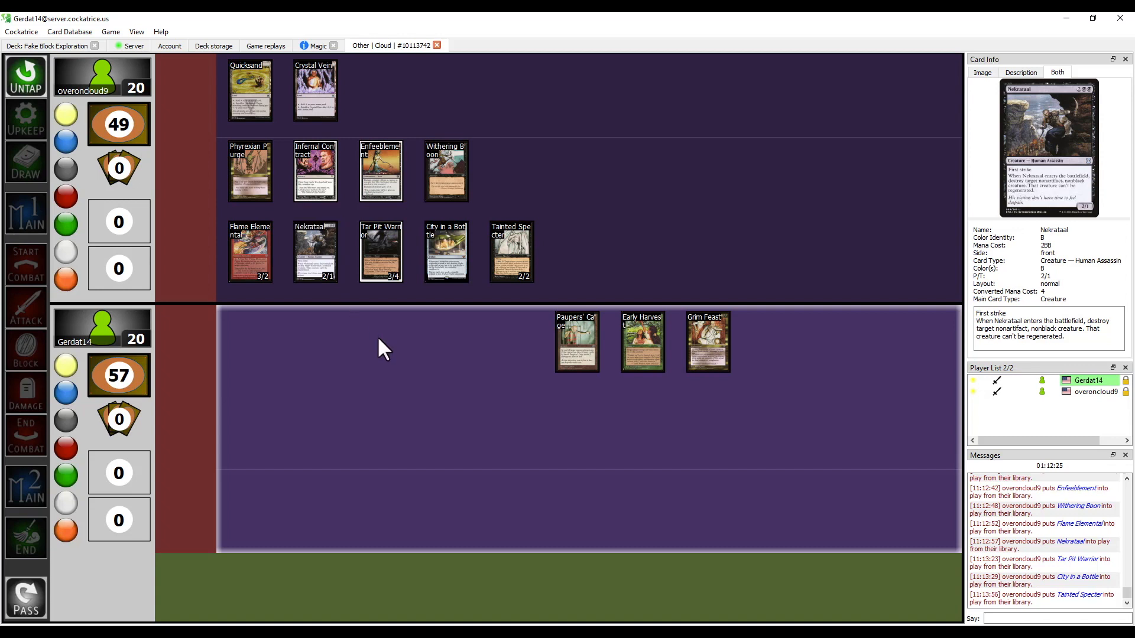
pyautogui.moveTo(412, 355)
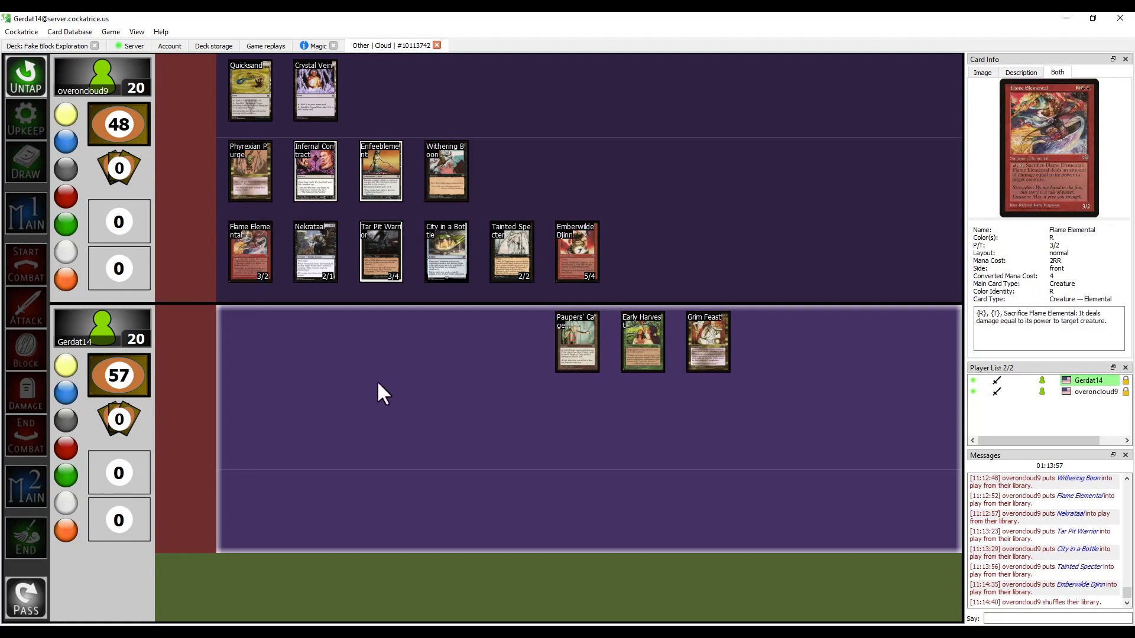
pyautogui.moveTo(324, 405)
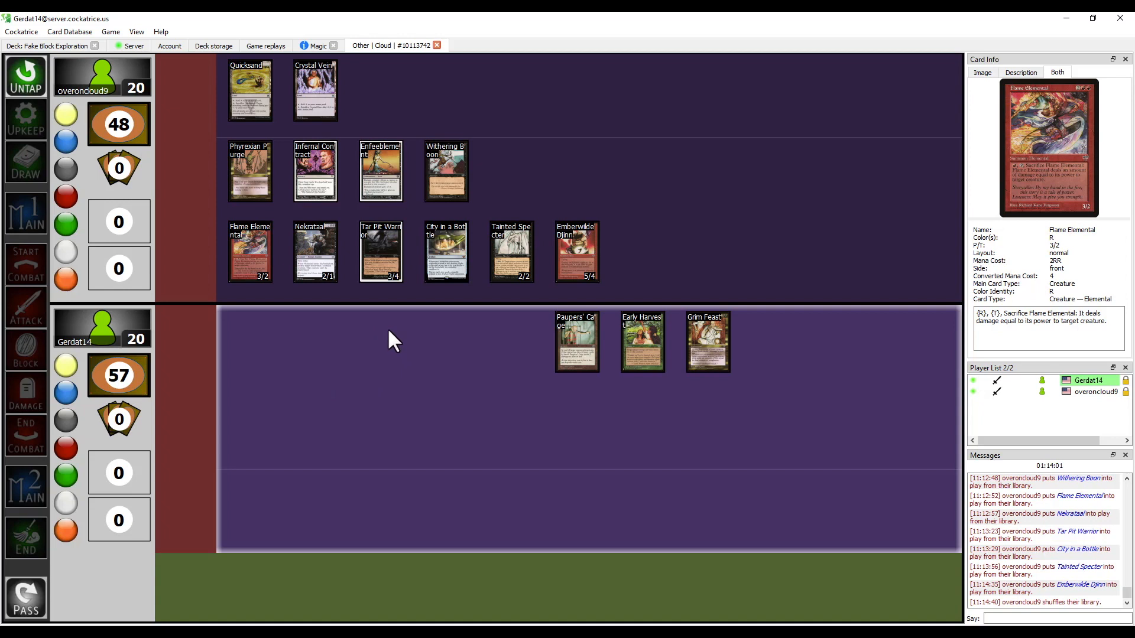
pyautogui.moveTo(319, 303)
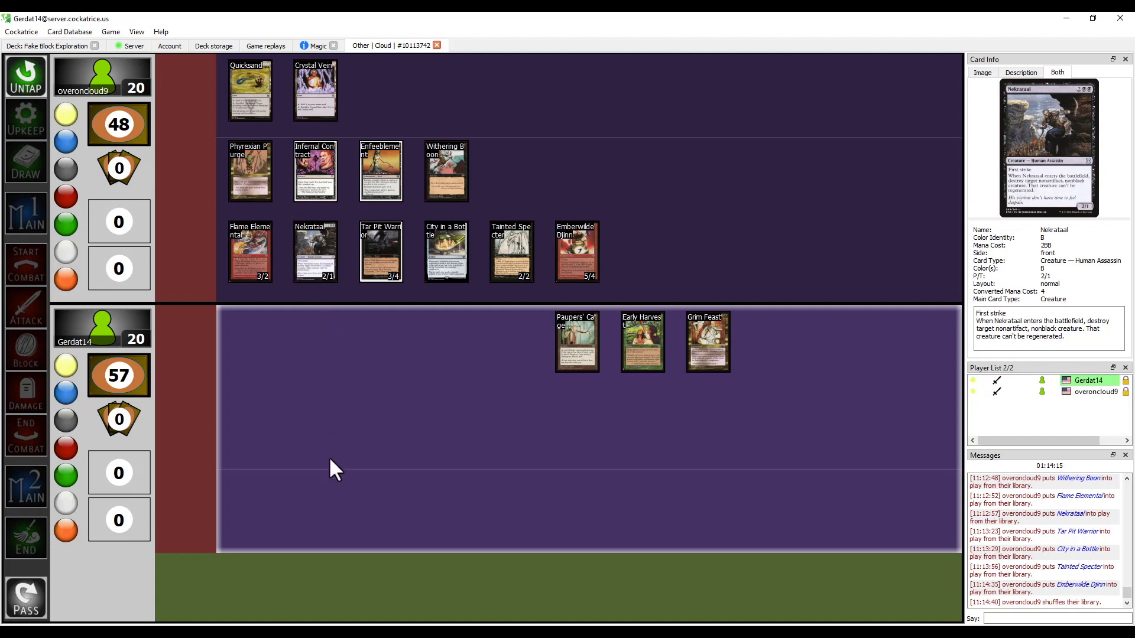
pyautogui.moveTo(377, 455)
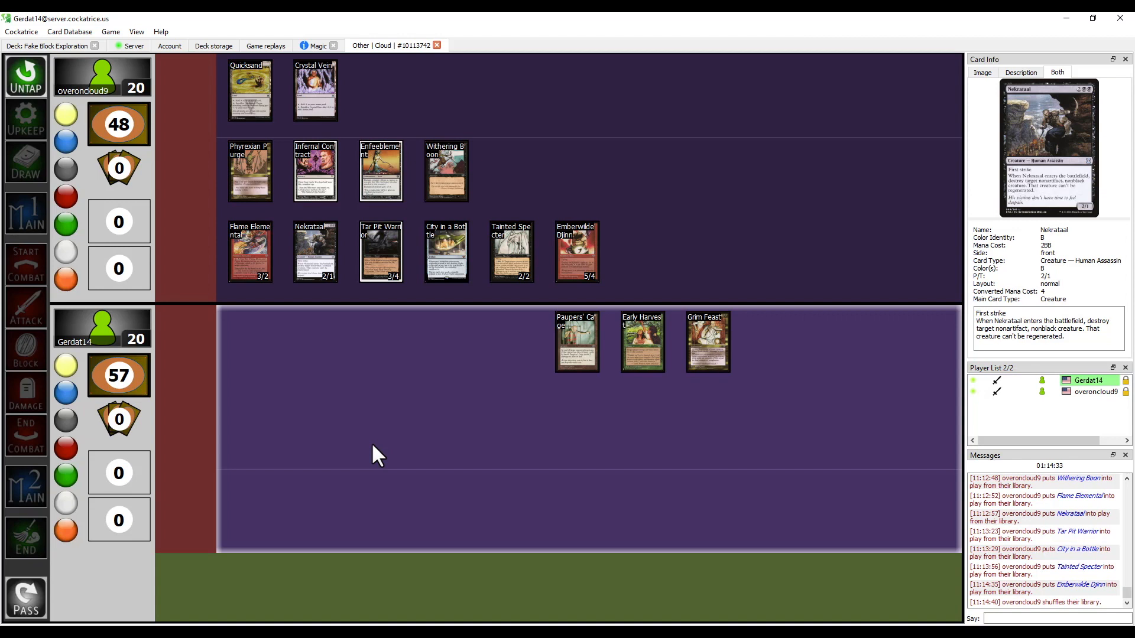
pyautogui.moveTo(467, 364)
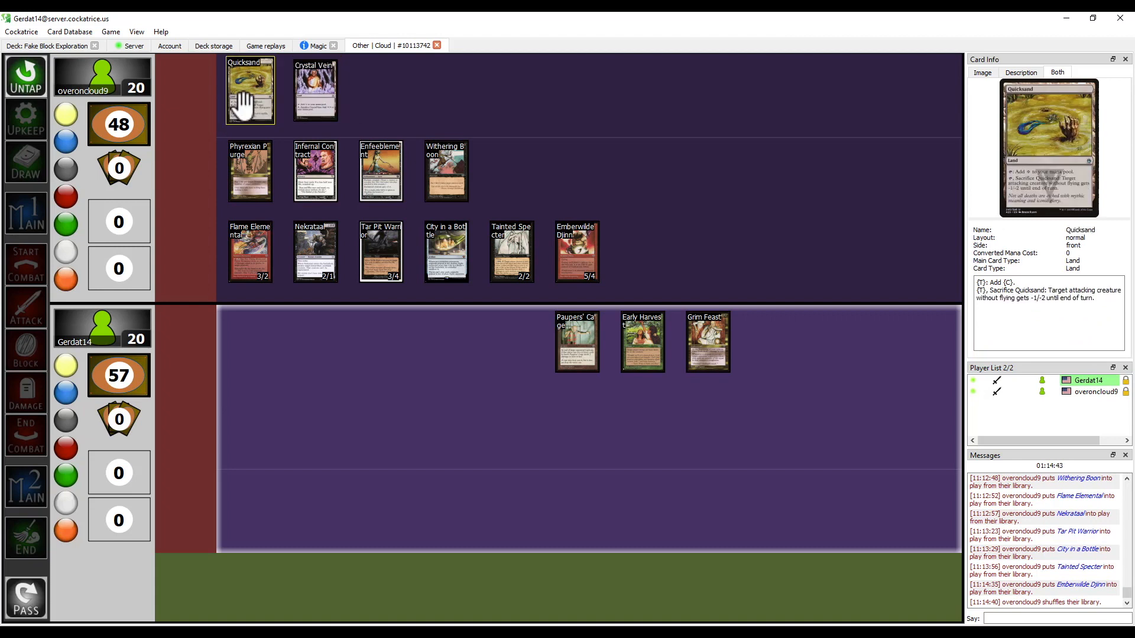
pyautogui.moveTo(250, 109)
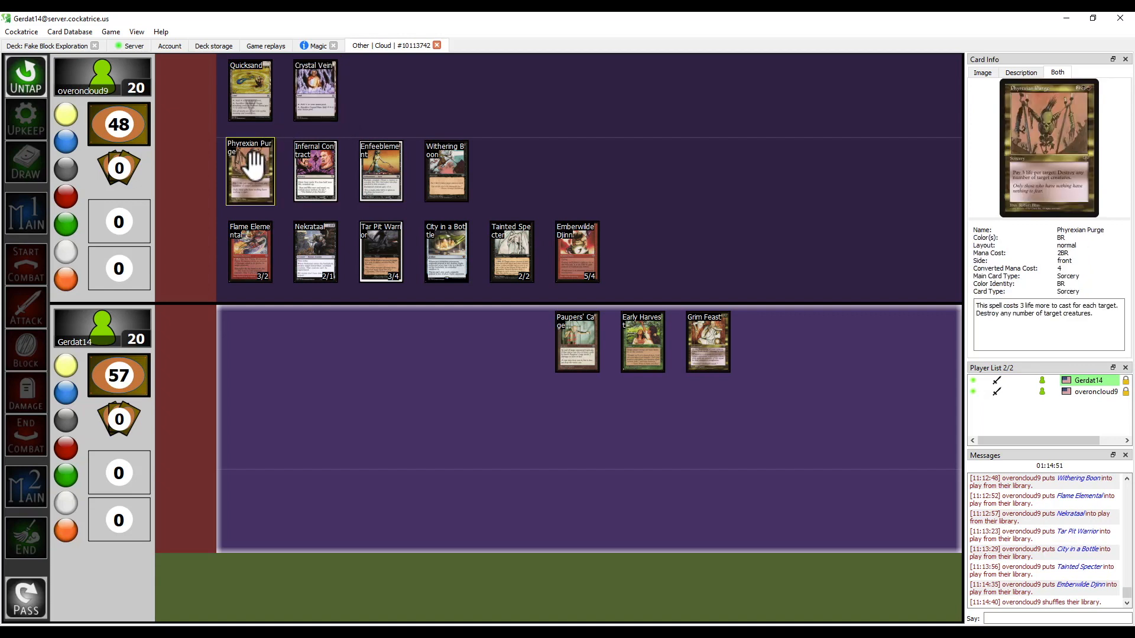
pyautogui.moveTo(281, 181)
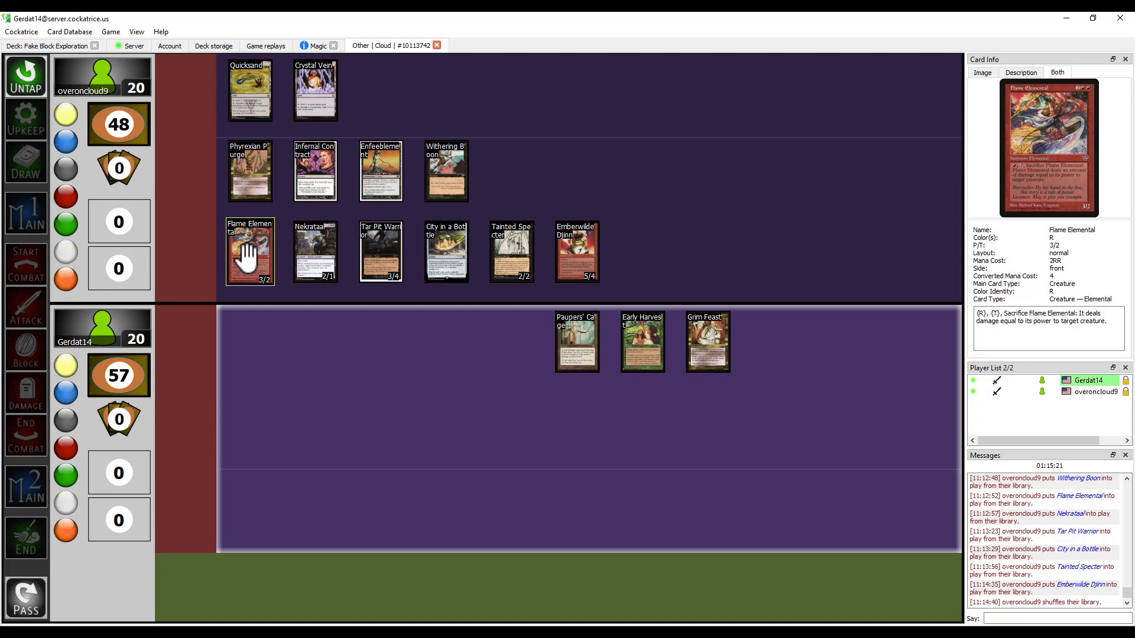
pyautogui.moveTo(238, 278)
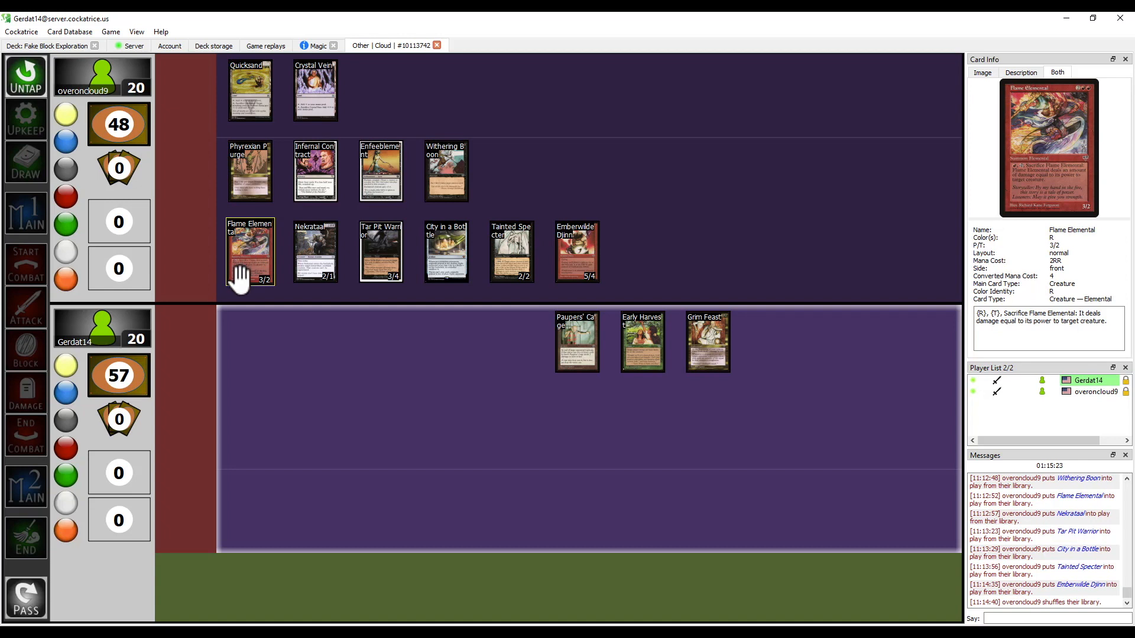
pyautogui.moveTo(335, 345)
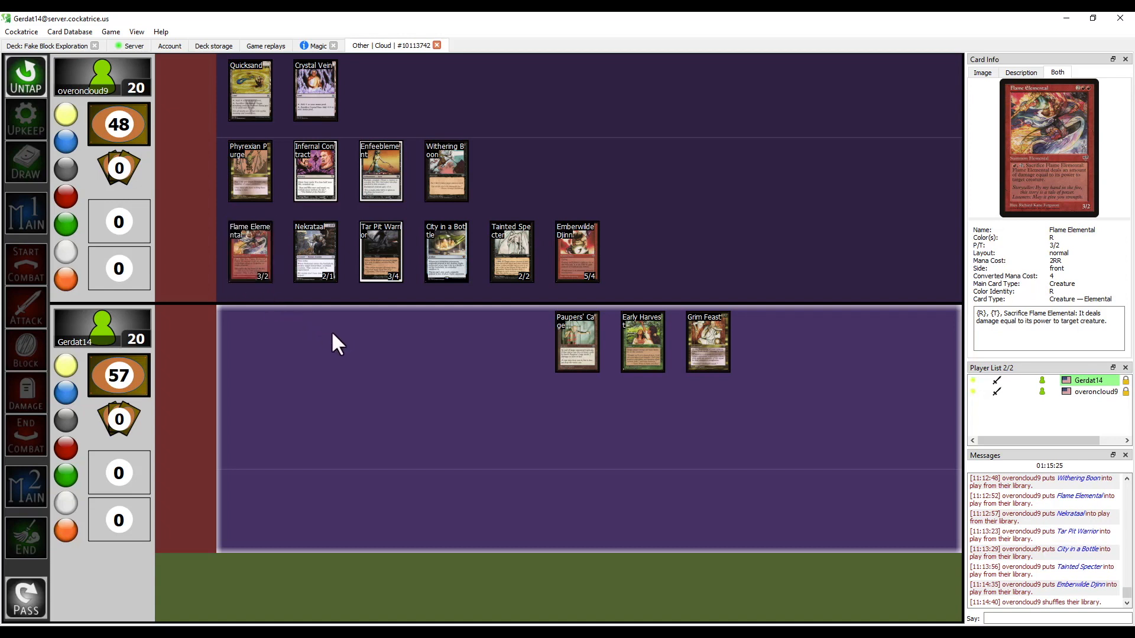
pyautogui.moveTo(314, 371)
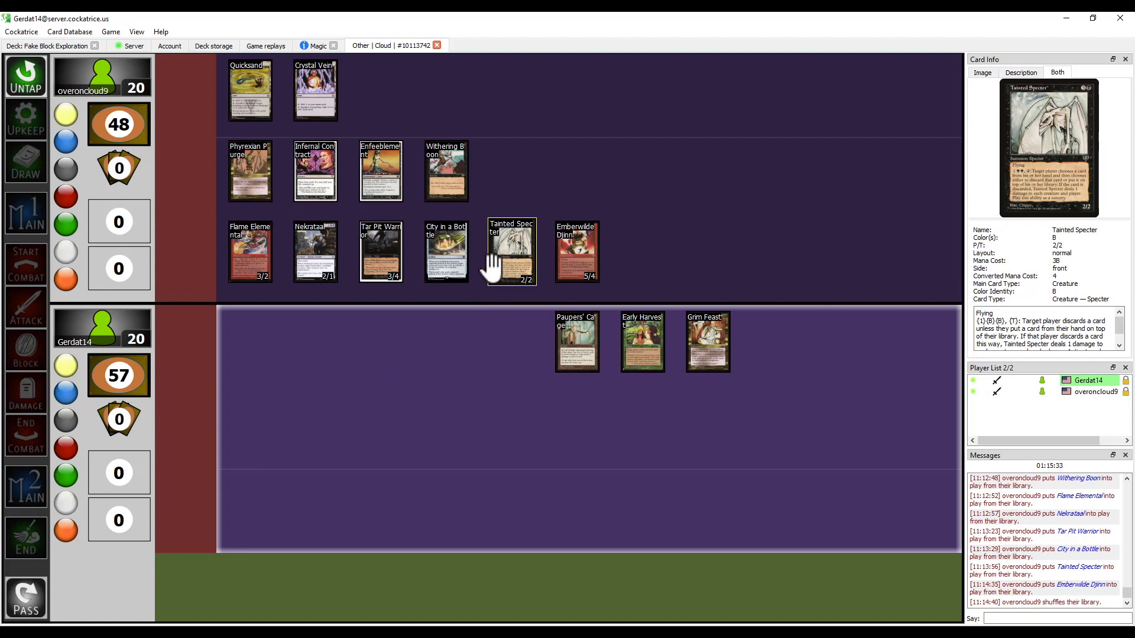
pyautogui.moveTo(484, 284)
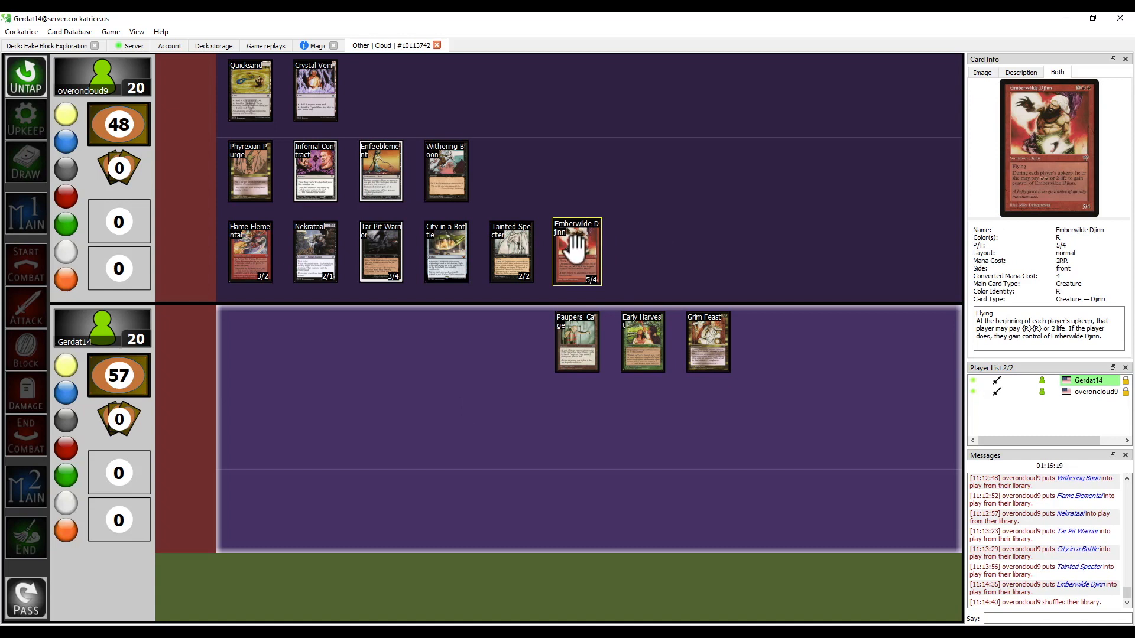
pyautogui.moveTo(568, 252)
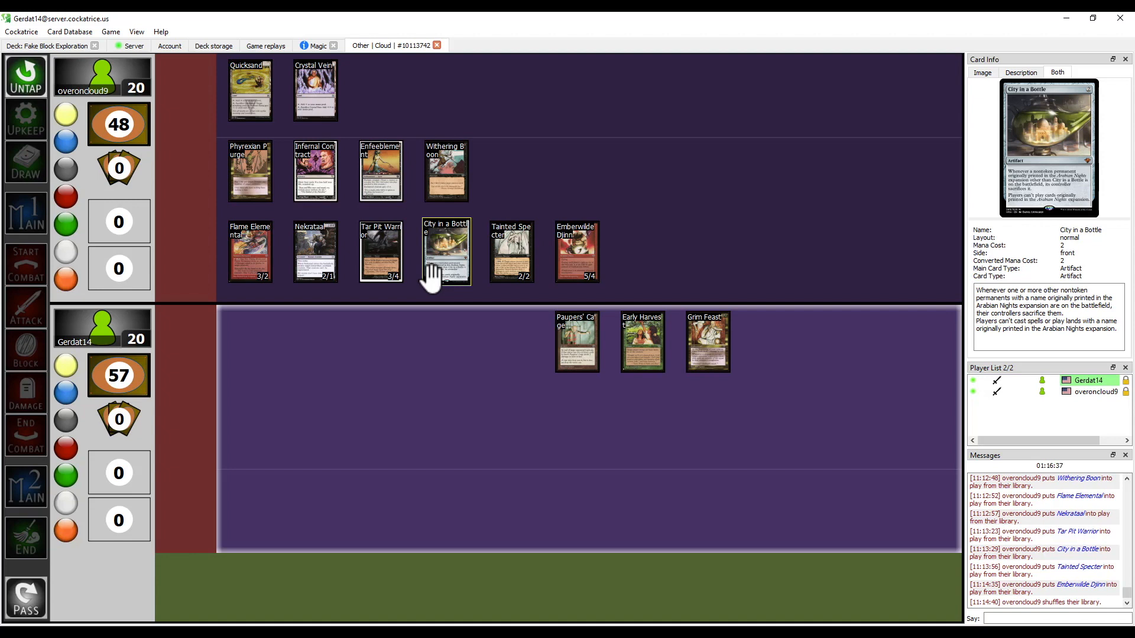
pyautogui.moveTo(424, 364)
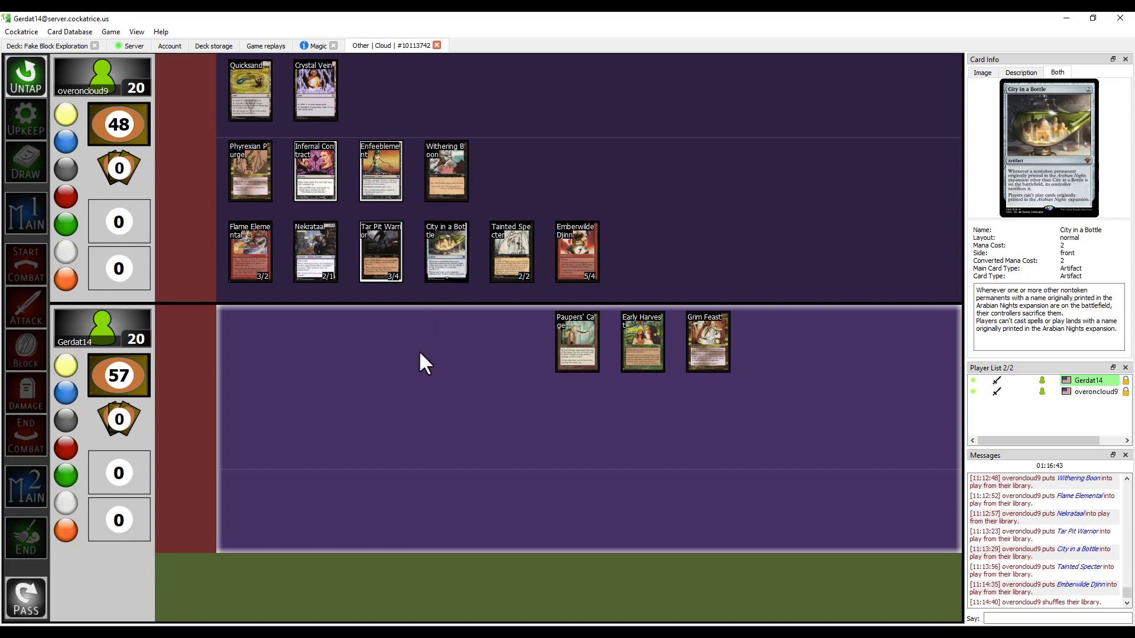
pyautogui.moveTo(451, 368)
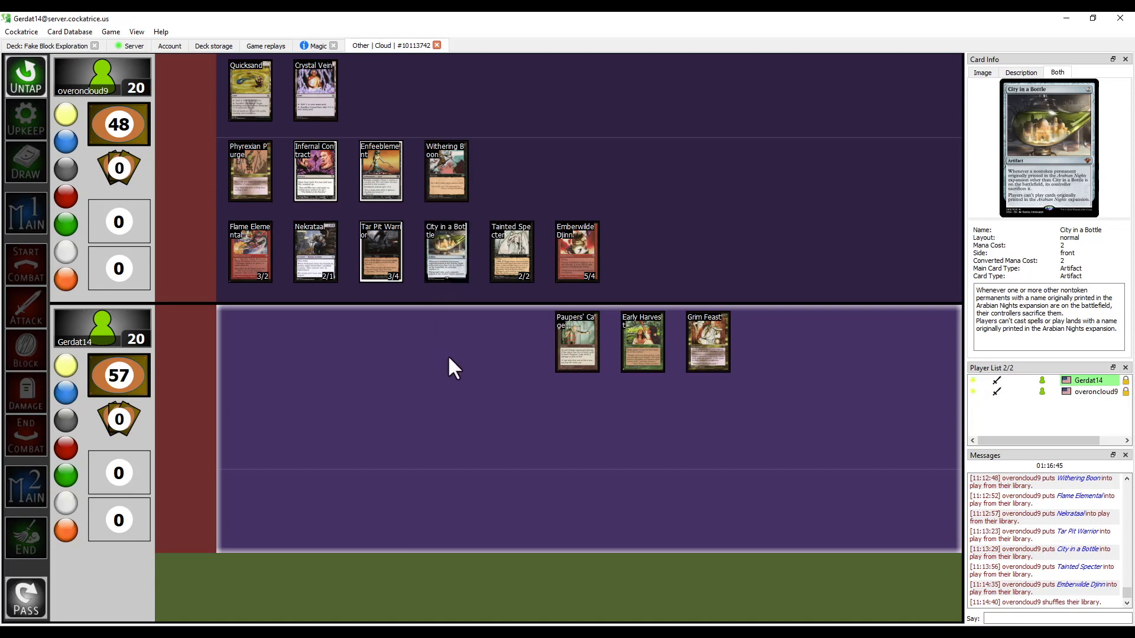